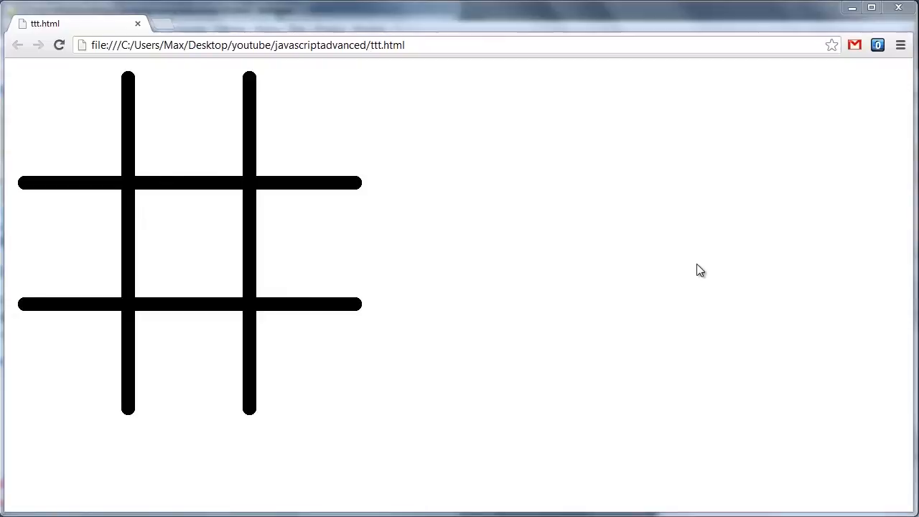
mouse_move(351, 359)
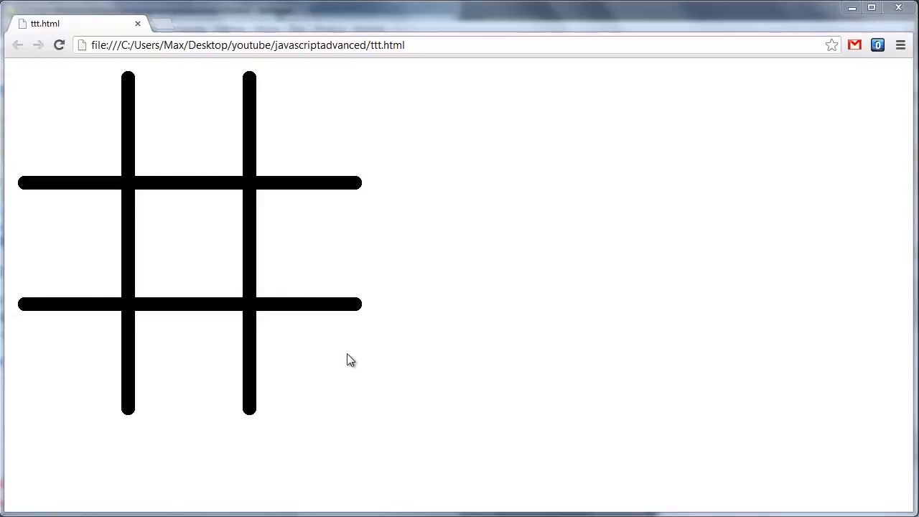
mouse_move(213, 294)
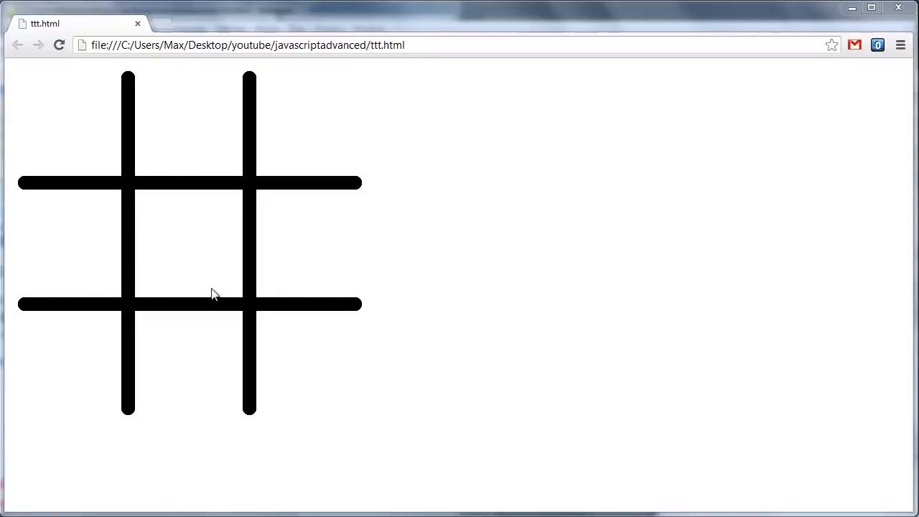
mouse_move(354, 510)
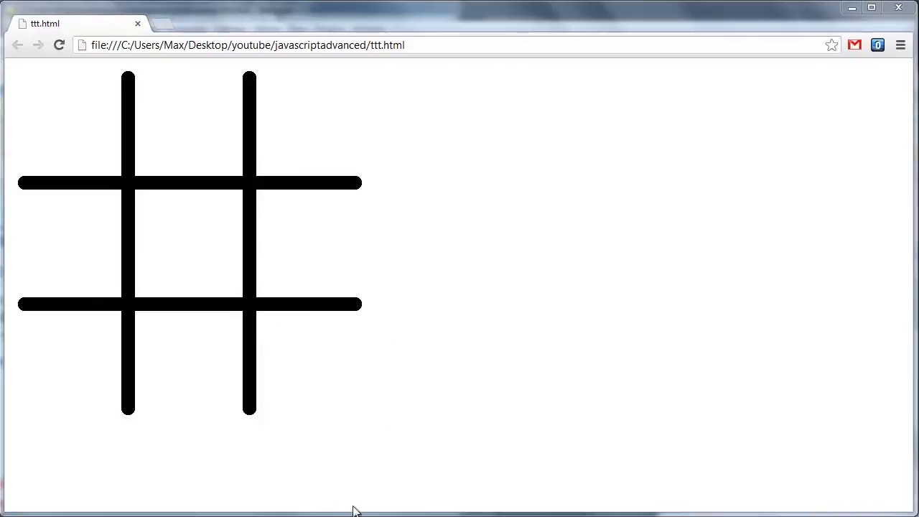
mouse_move(338, 501)
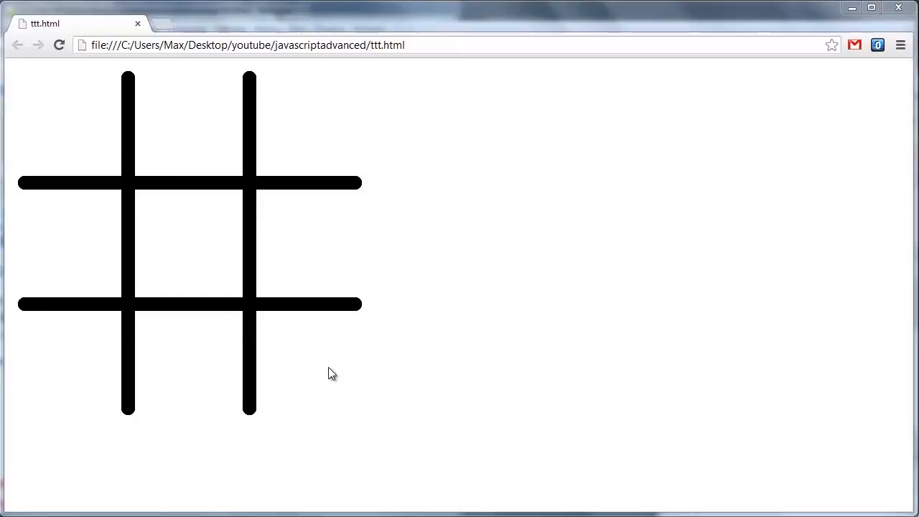
Step: Place O and X marks in the top row, centre and middle-left, dismissing both 'You win!!' alerts
left_click(61, 115)
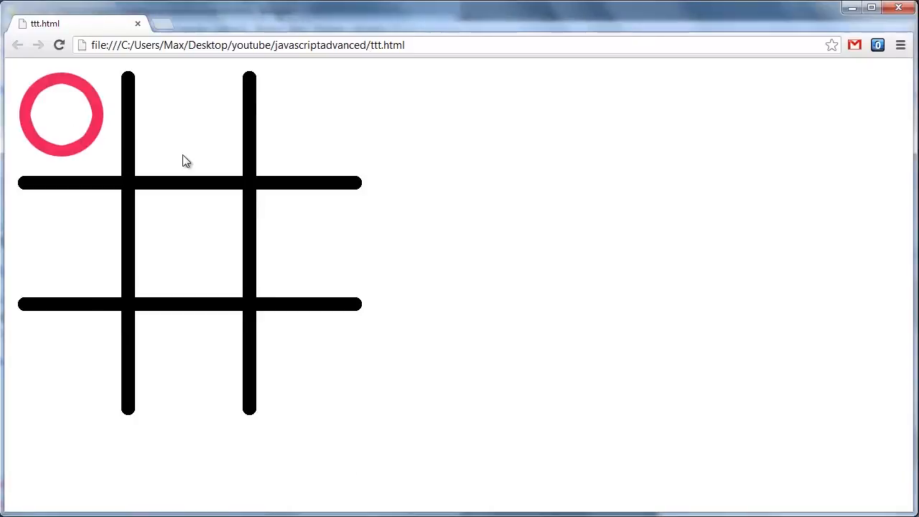
left_click(190, 115)
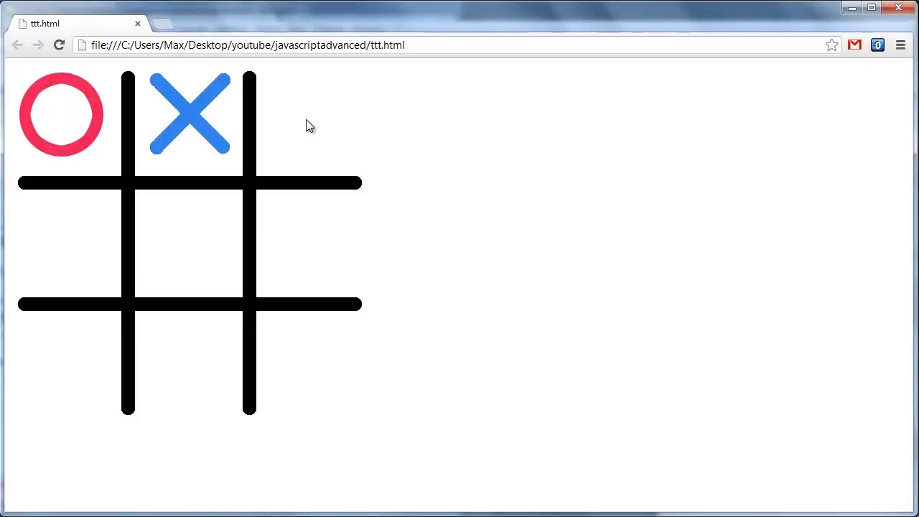
left_click(319, 115)
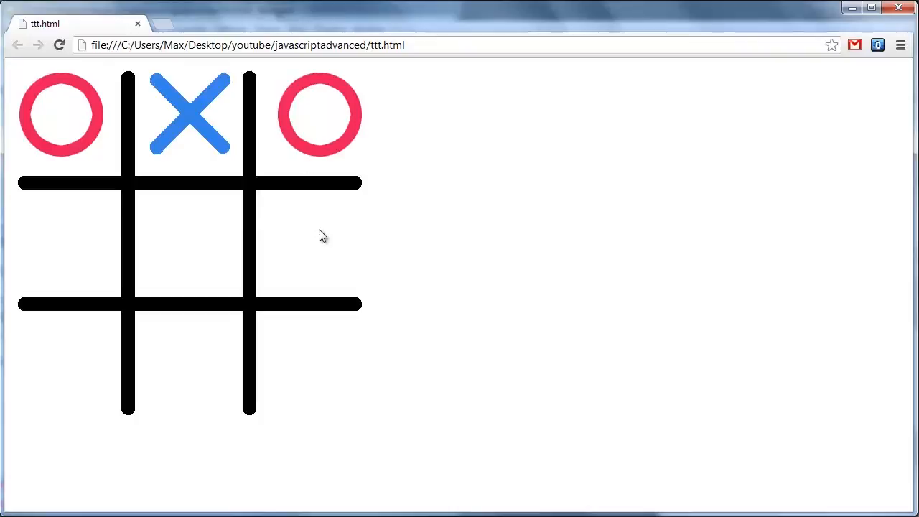
left_click(189, 244)
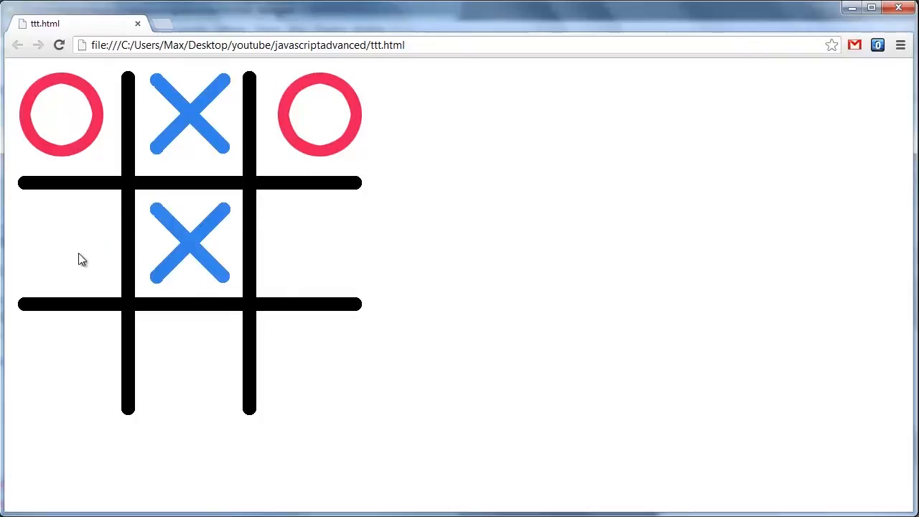
left_click(61, 244)
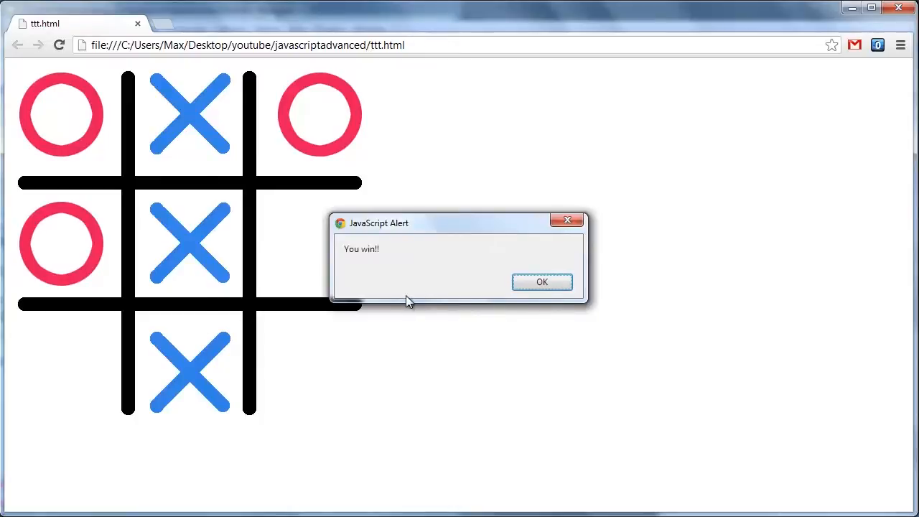
left_click(541, 281)
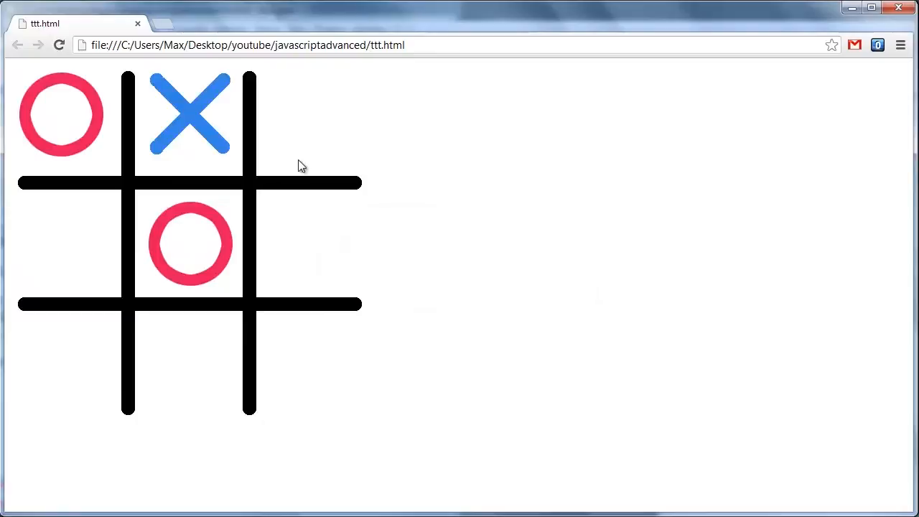
left_click(318, 115)
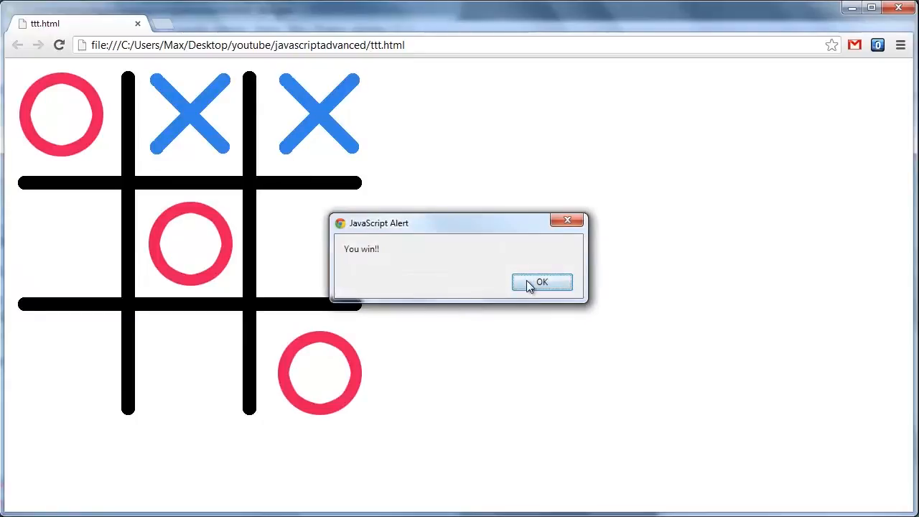
left_click(541, 281)
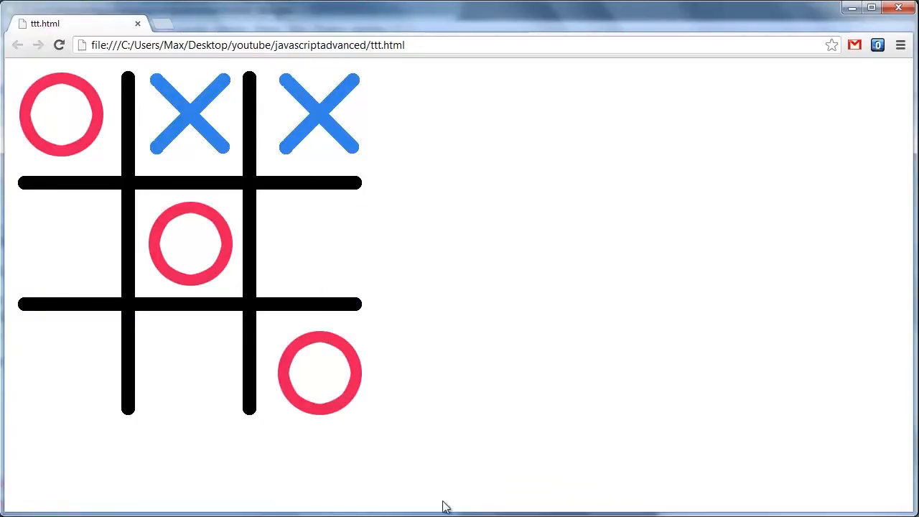
mouse_move(320, 418)
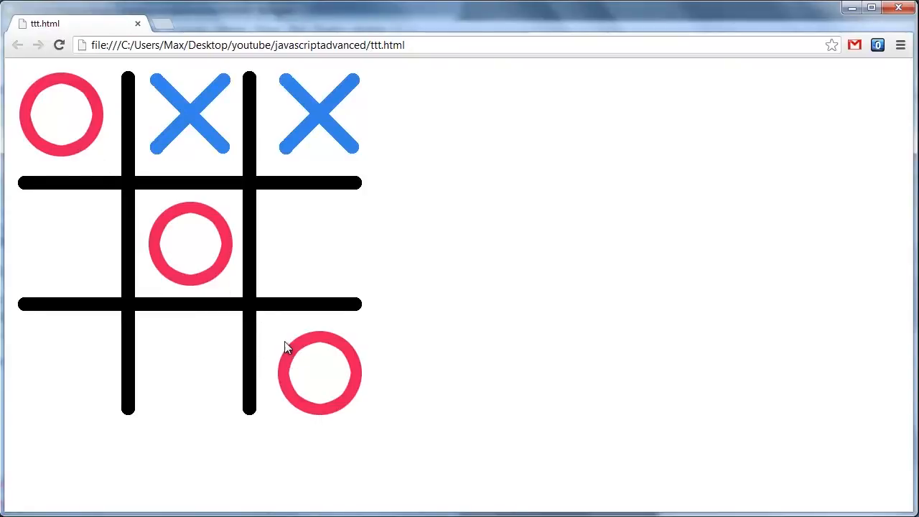
mouse_move(301, 388)
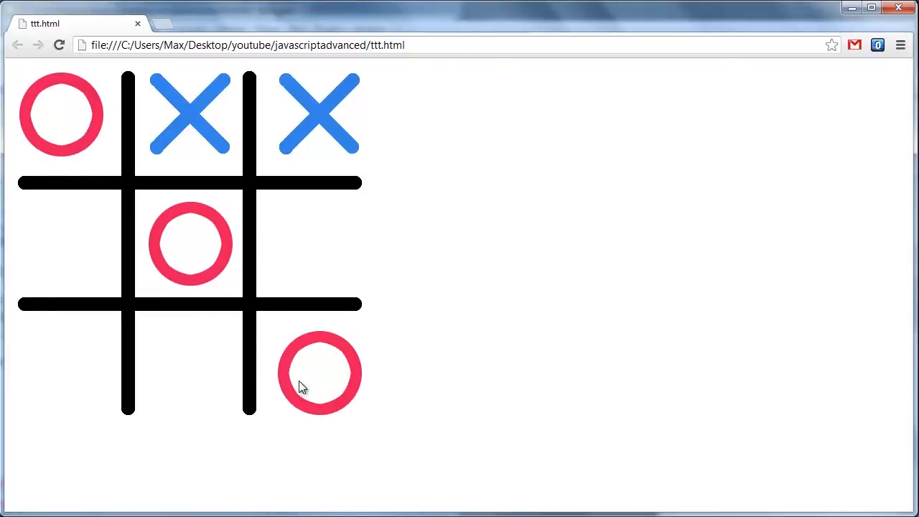
mouse_move(339, 495)
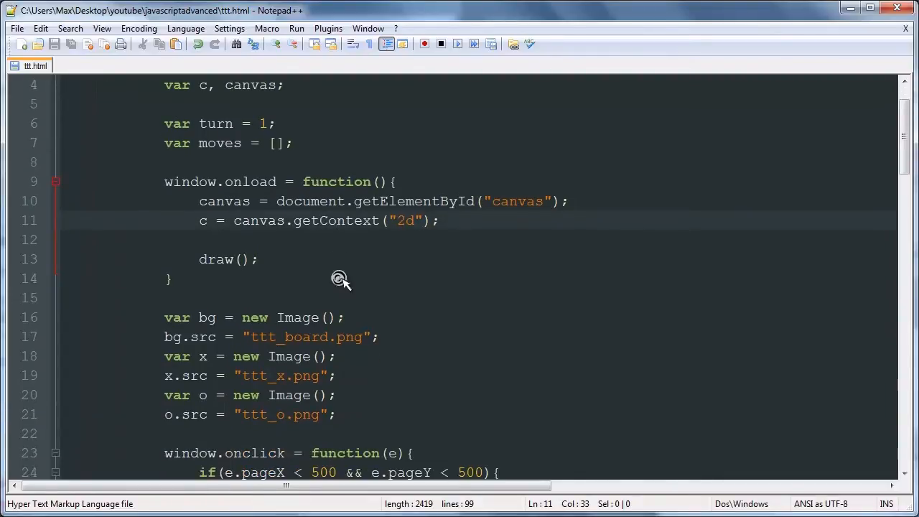
Step: Insert a blank line after the duplicate-click for loop, before the alreadyClicked check
scroll("down", 3)
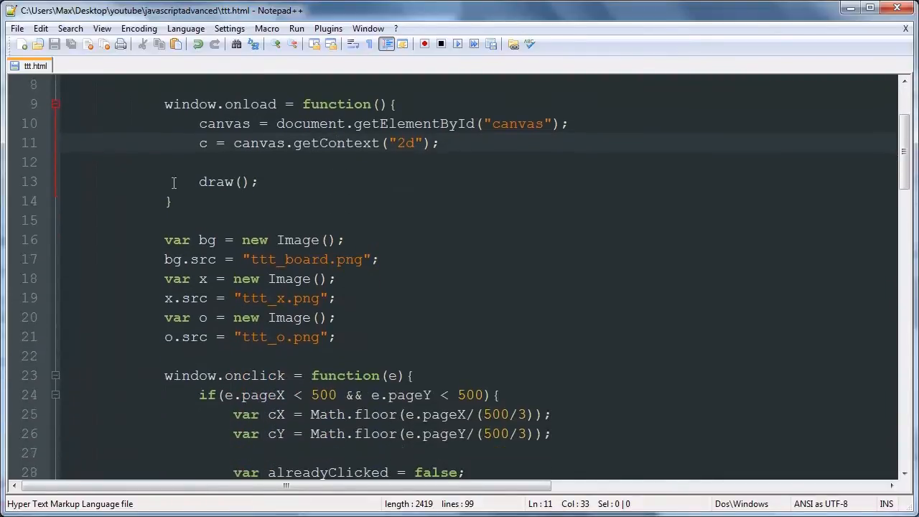
left_click_drag(164, 239, 249, 278)
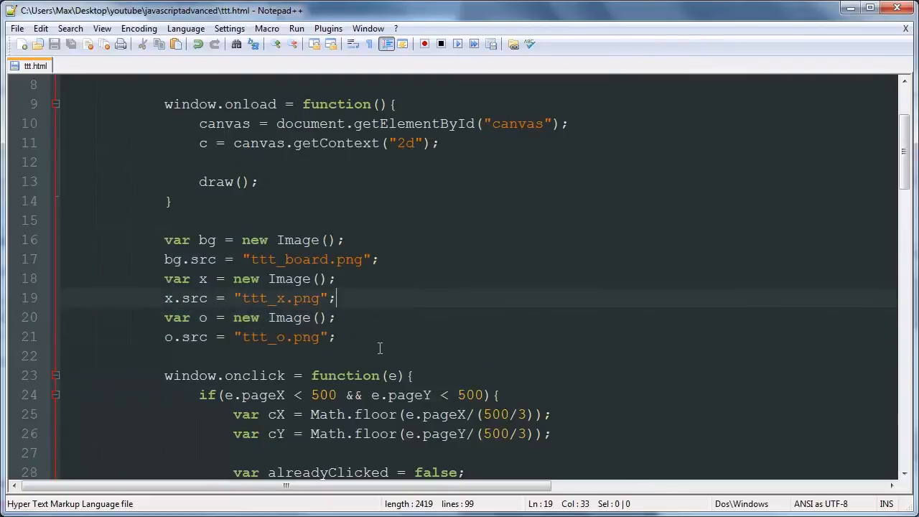
scroll("down", 3)
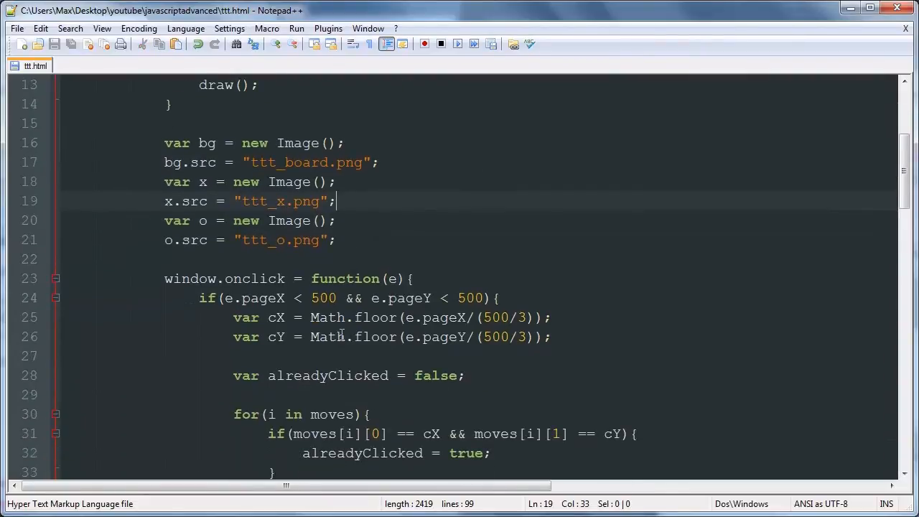
scroll("down", 3)
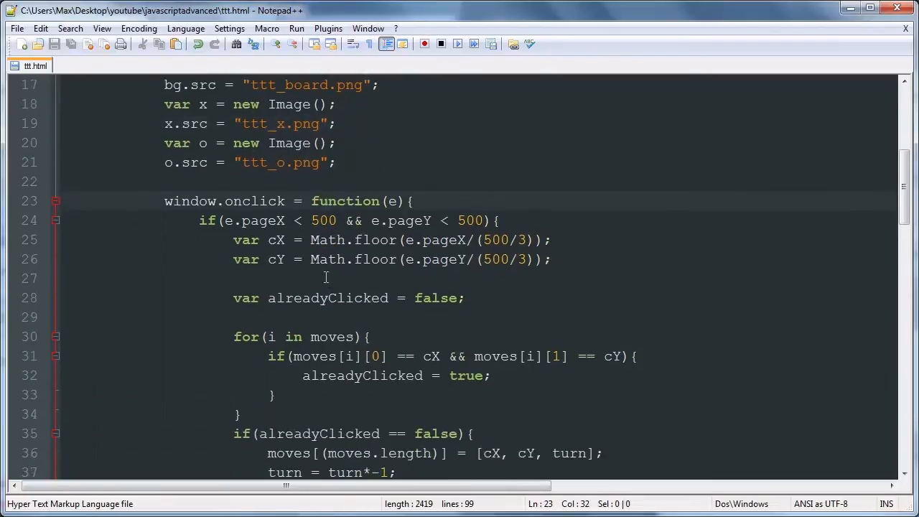
left_click(269, 220)
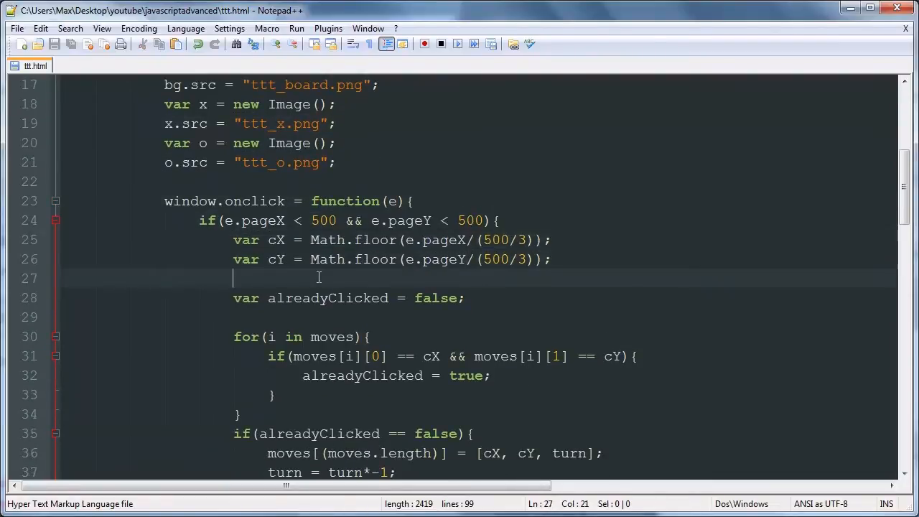
scroll("down", 3)
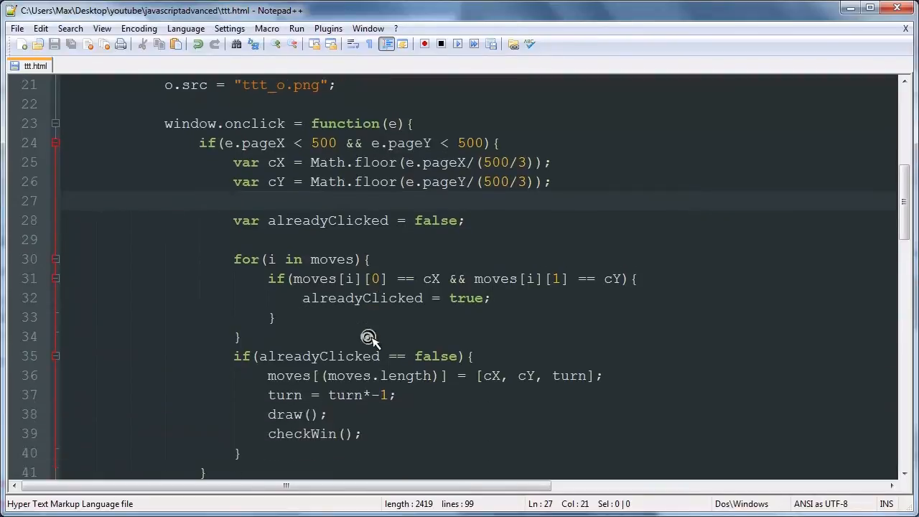
key("enter")
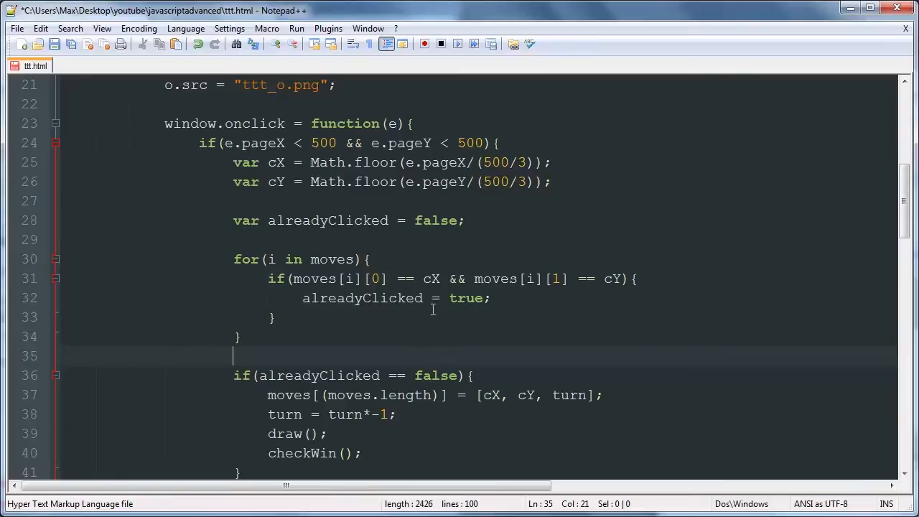
mouse_move(368, 334)
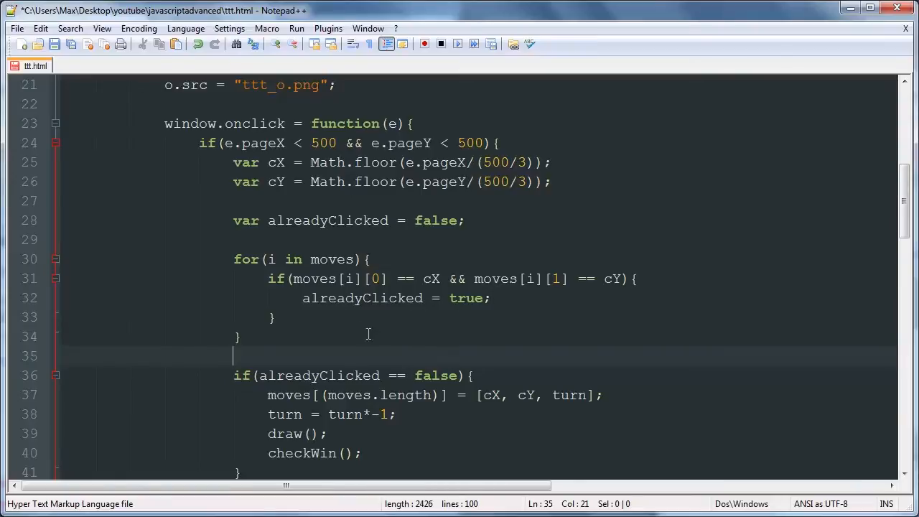
mouse_move(430, 249)
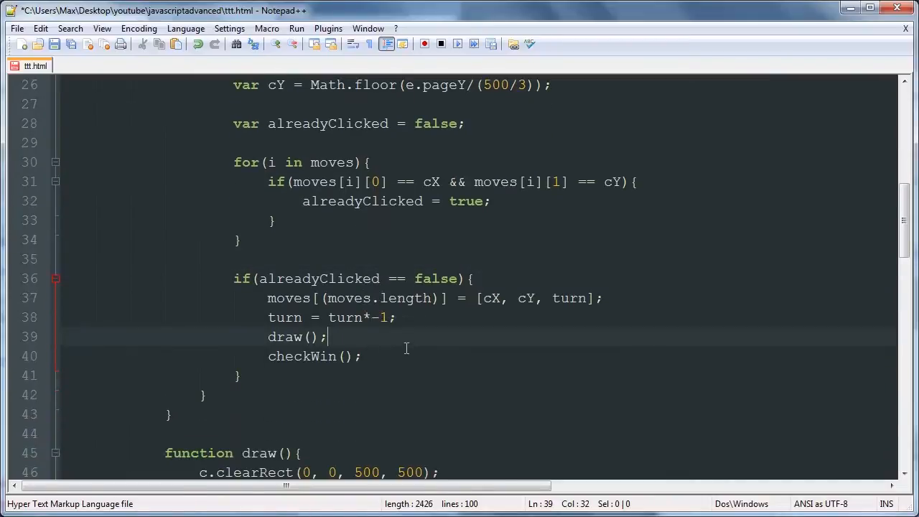
left_click(395, 318)
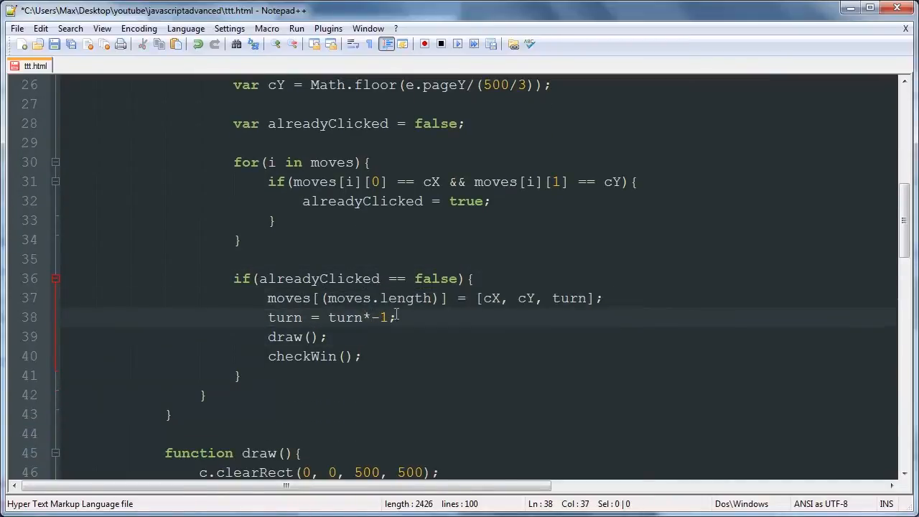
left_click(605, 298)
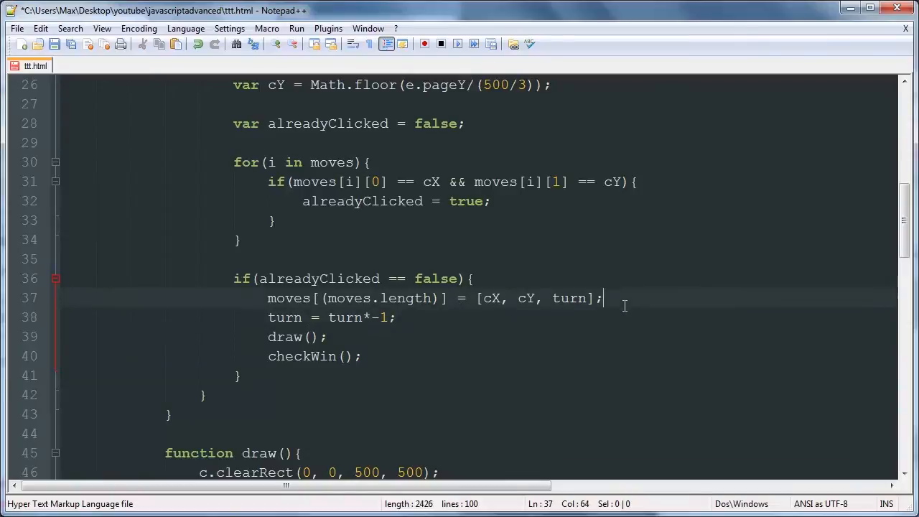
mouse_move(687, 316)
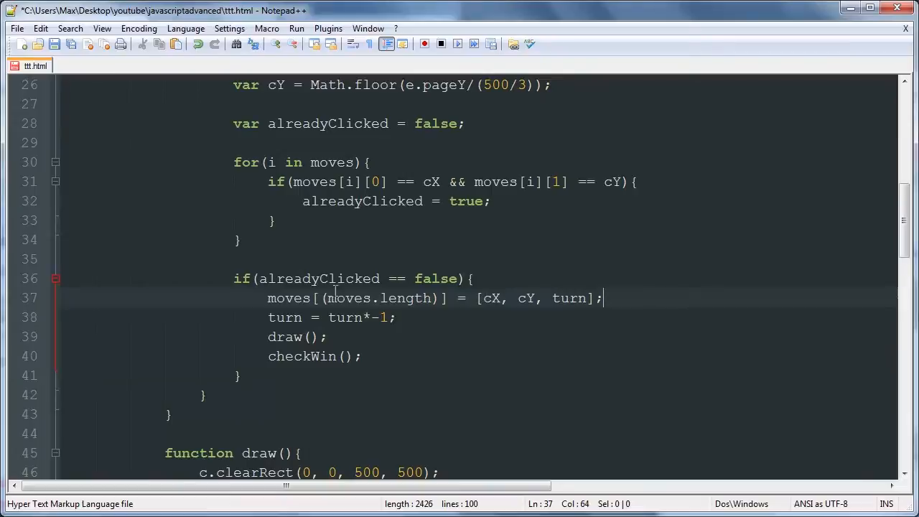
scroll("down", 3)
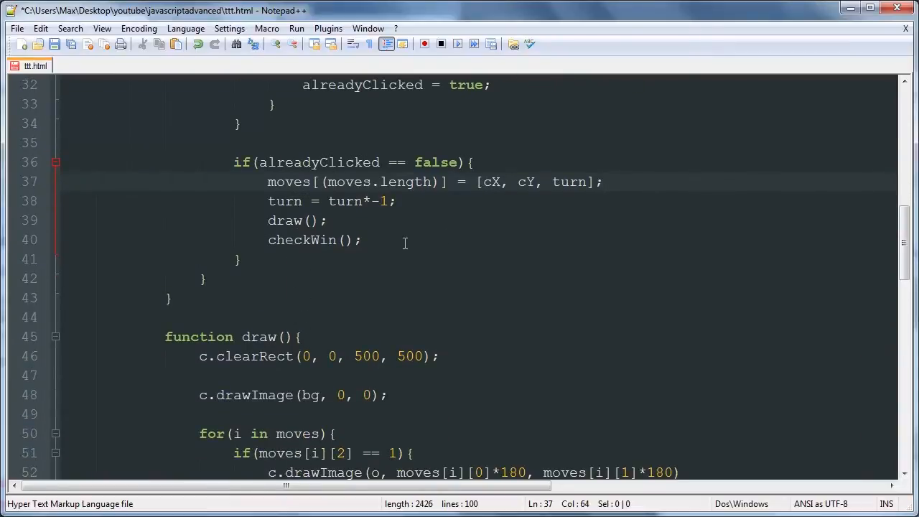
scroll("down", 3)
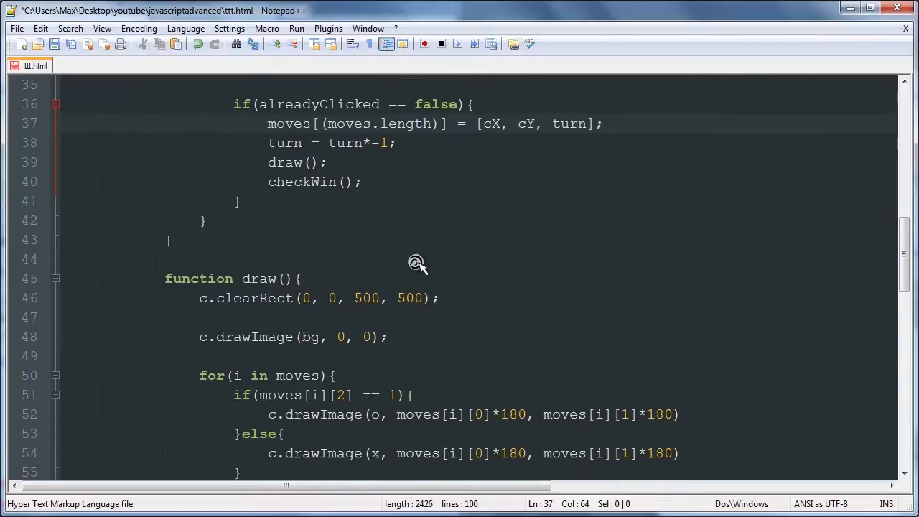
scroll("down", 3)
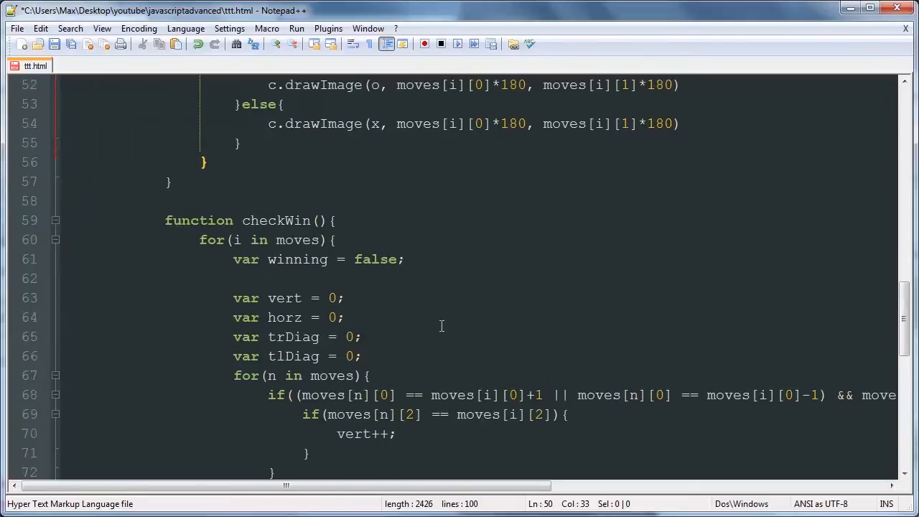
scroll("down", 3)
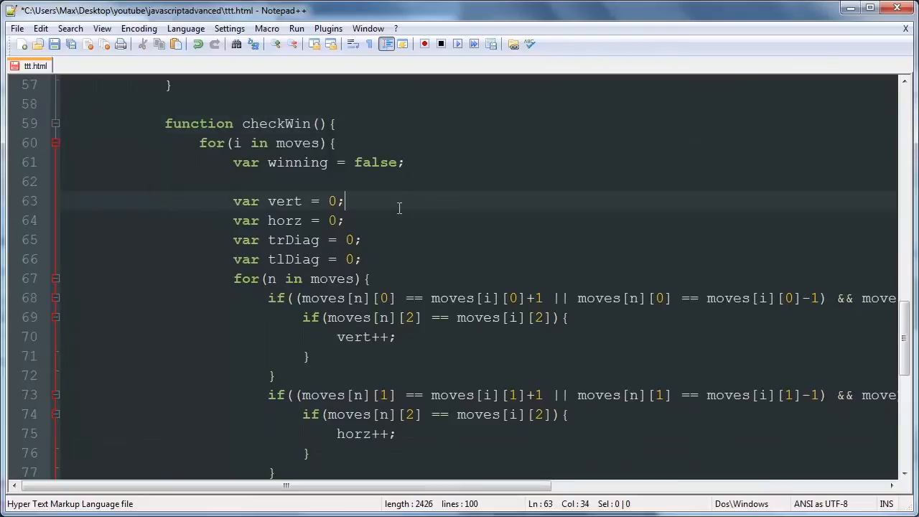
mouse_move(390, 199)
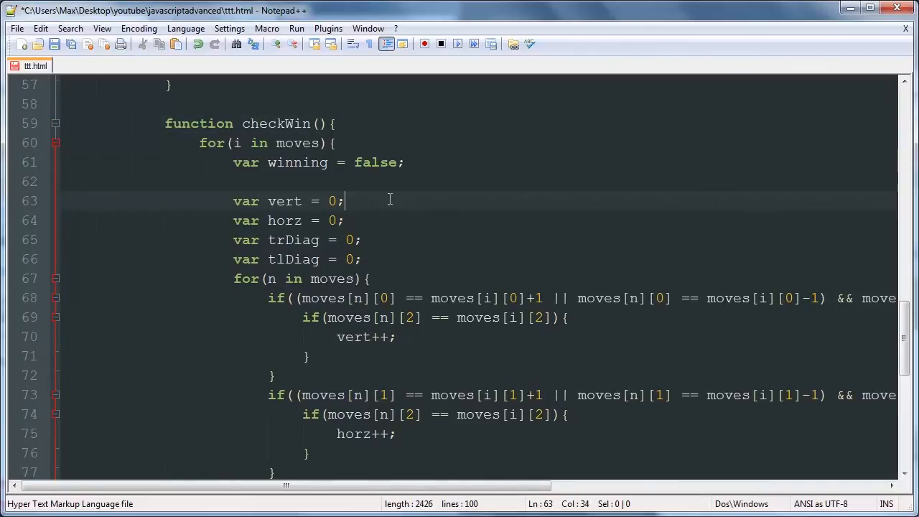
left_click(363, 220)
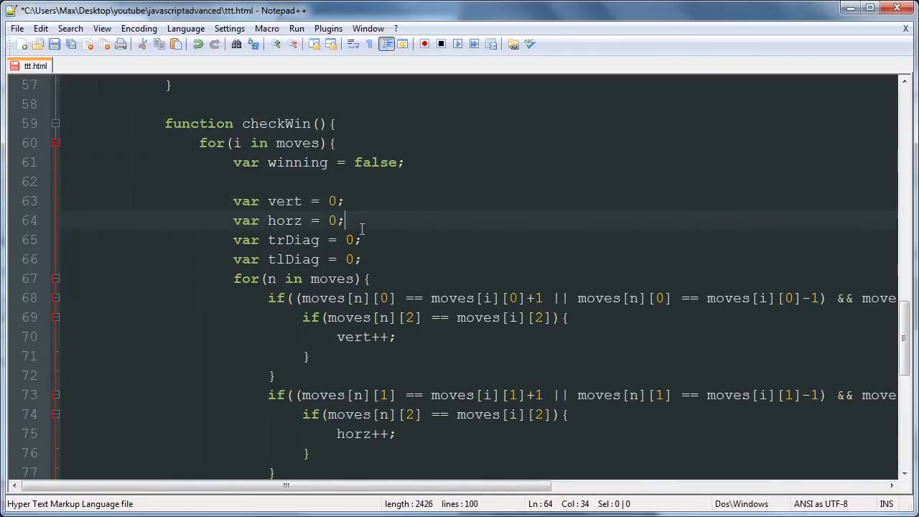
left_click(365, 239)
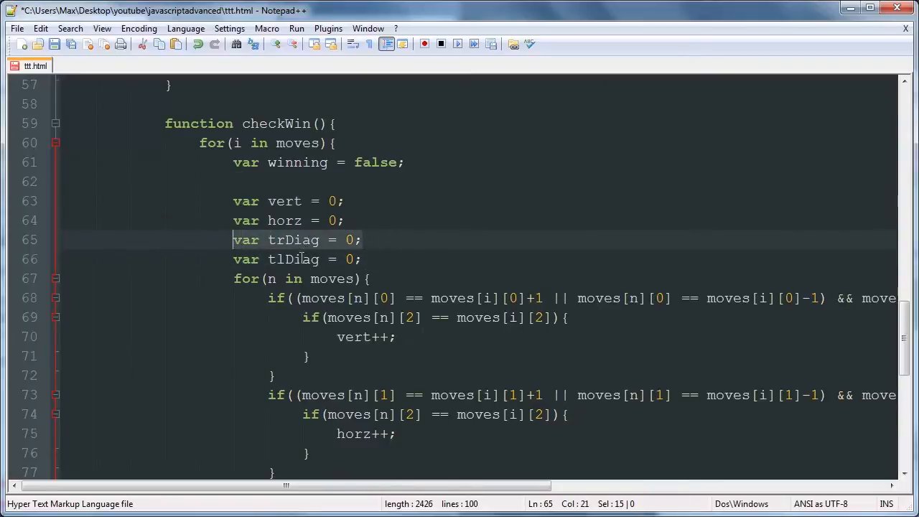
left_click(392, 259)
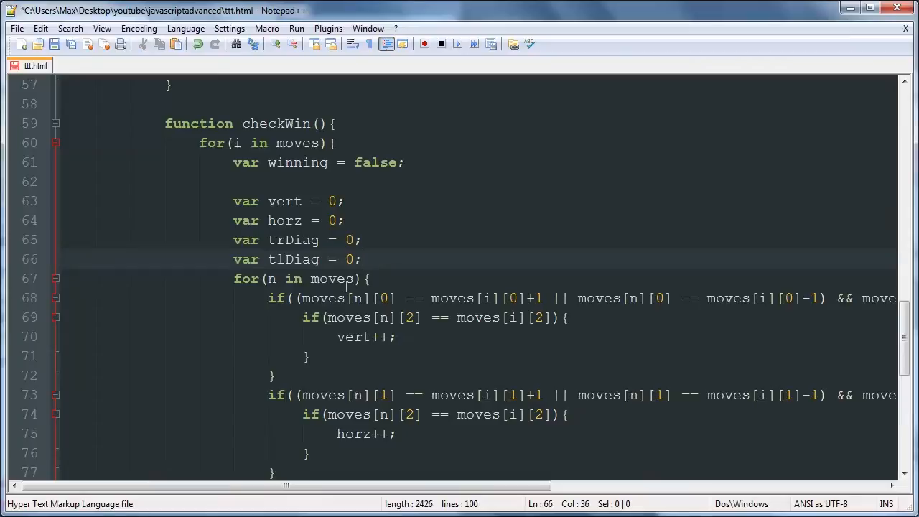
mouse_move(423, 247)
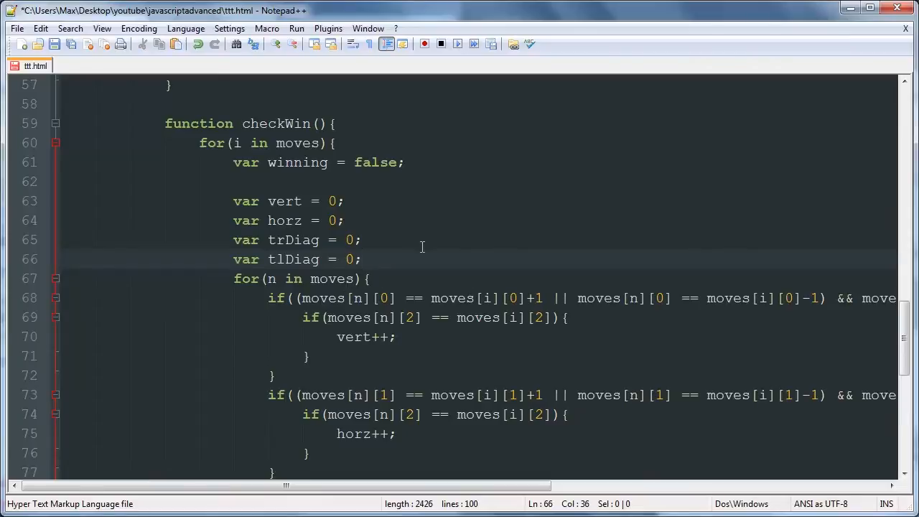
left_click(280, 240)
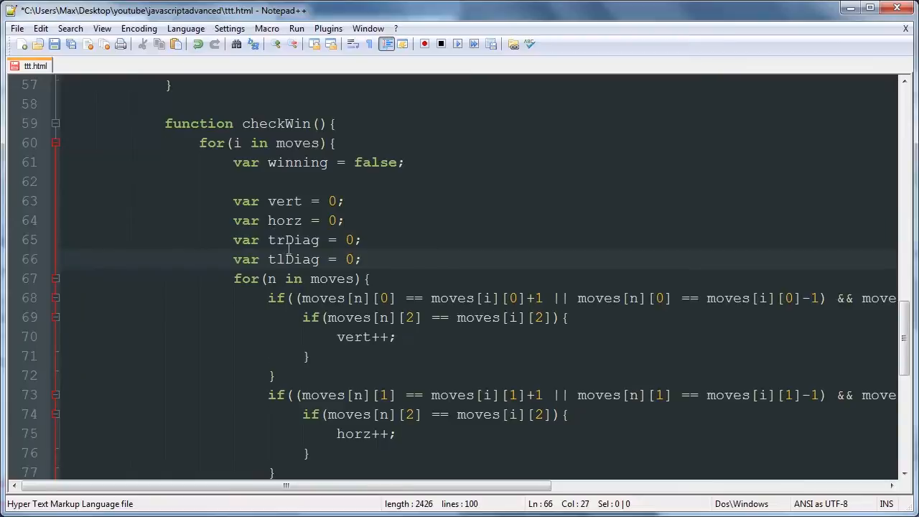
scroll("down", 3)
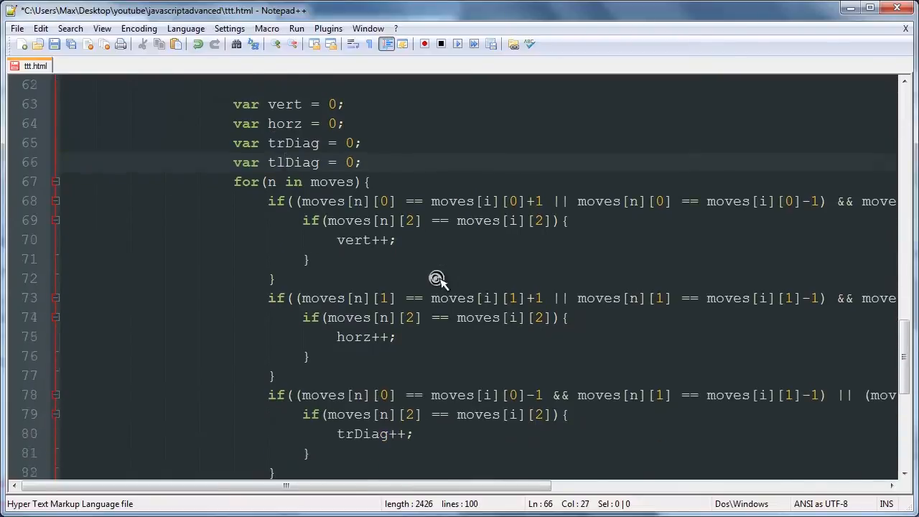
scroll("down", 3)
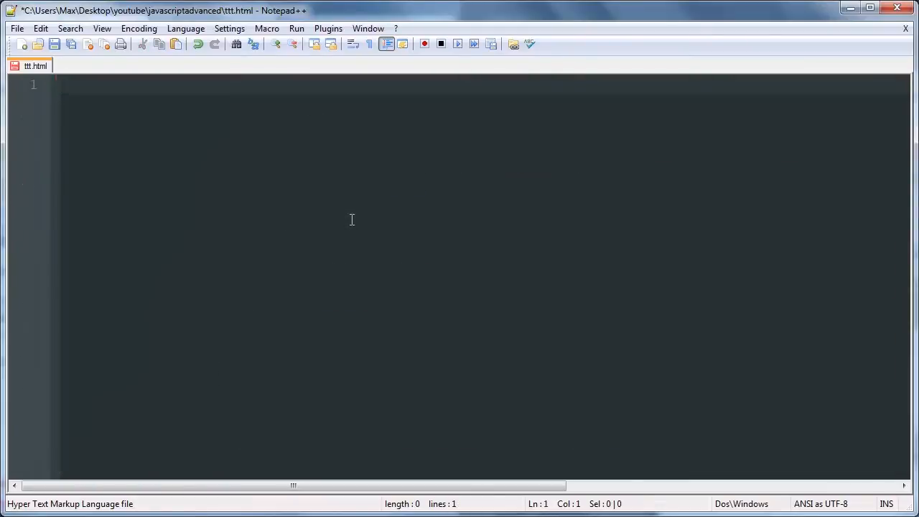
Step: Type the html, head and body skeleton tags into the empty ttt.html
type("<aht")
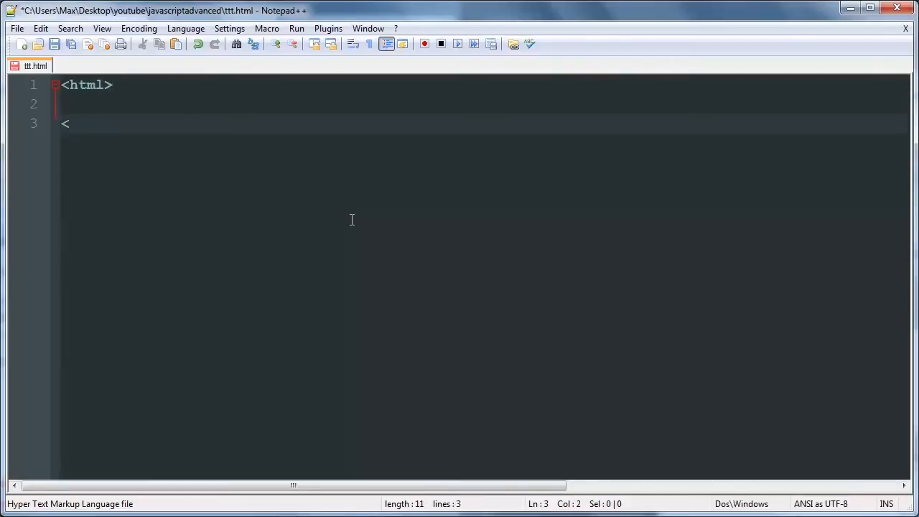
type("/html>")
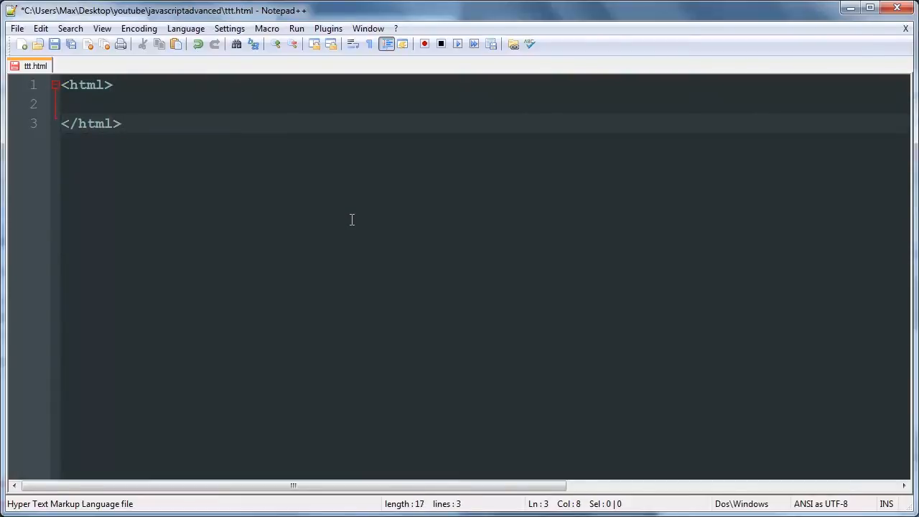
type("<head>")
type("</head>")
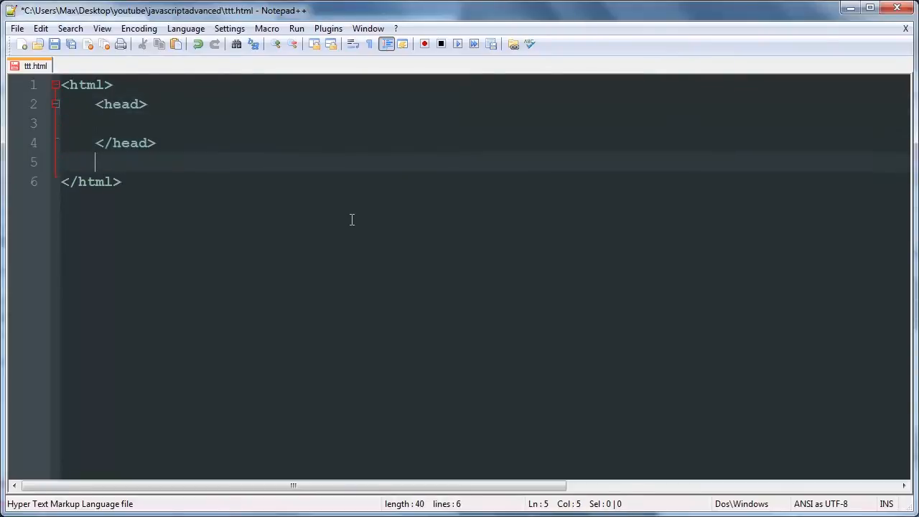
type("<body>")
type("<canvas>")
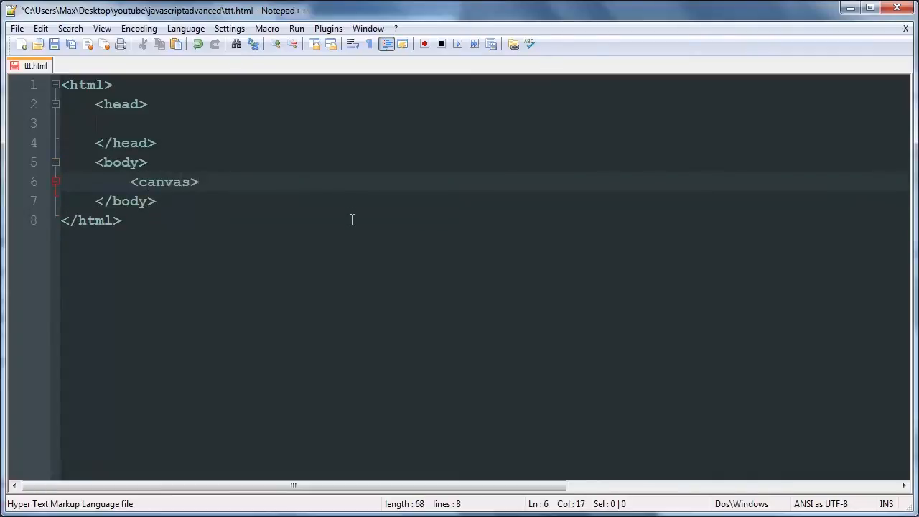
Step: Add a canvas element with id 'canvas', width 500px and height 500px to the body
type("</cava")
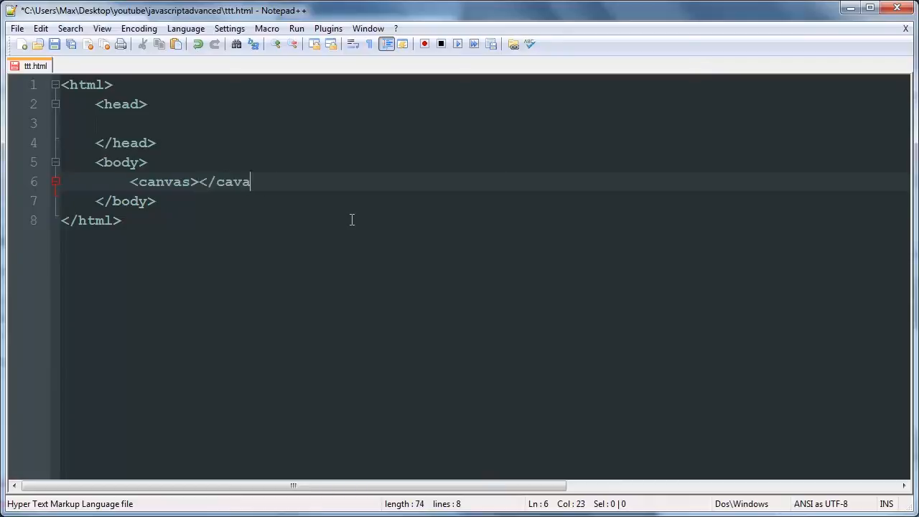
type("nvas>")
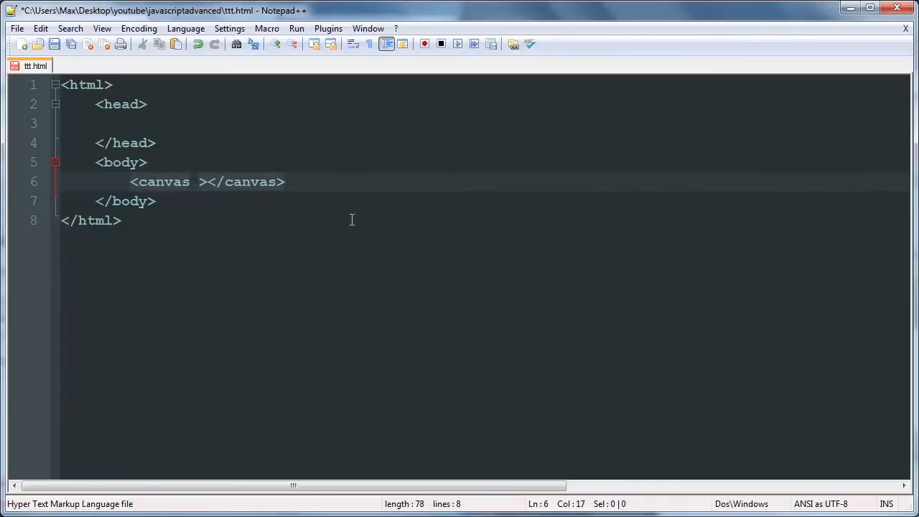
type("id=\"canvas\"")
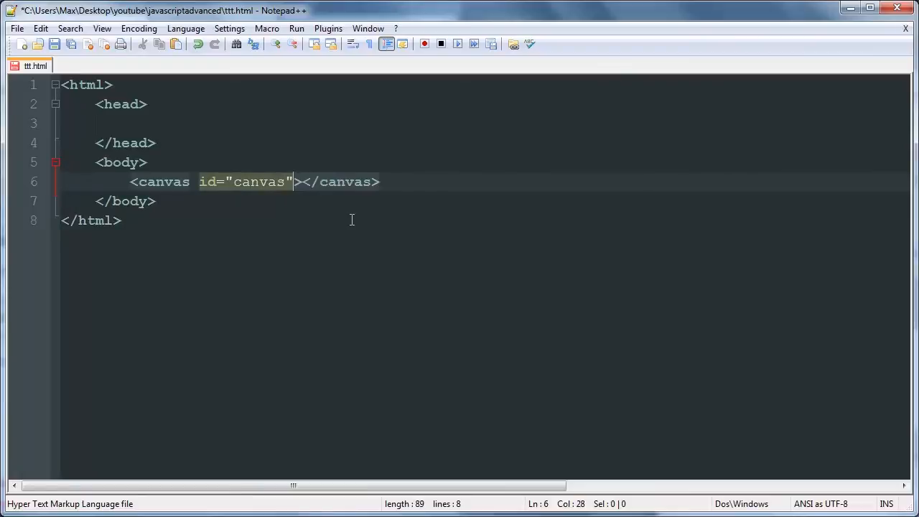
type("width=")
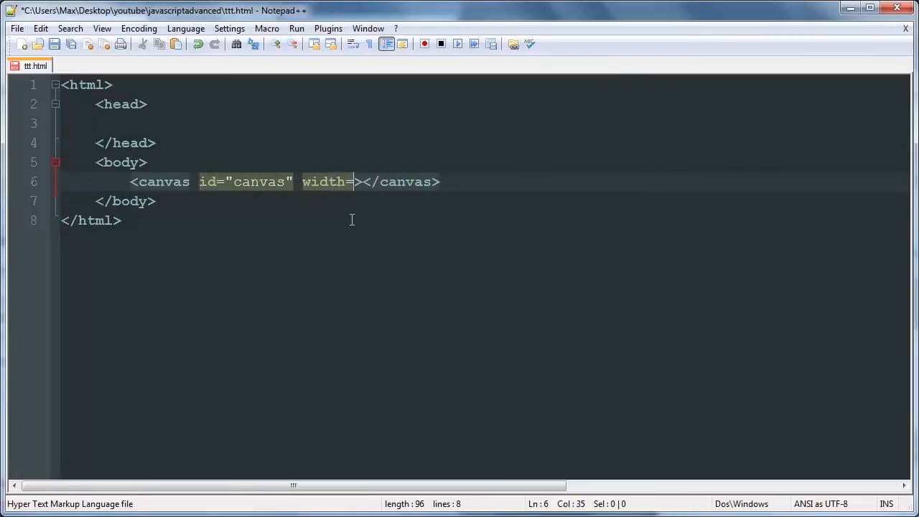
type("\"500px\"")
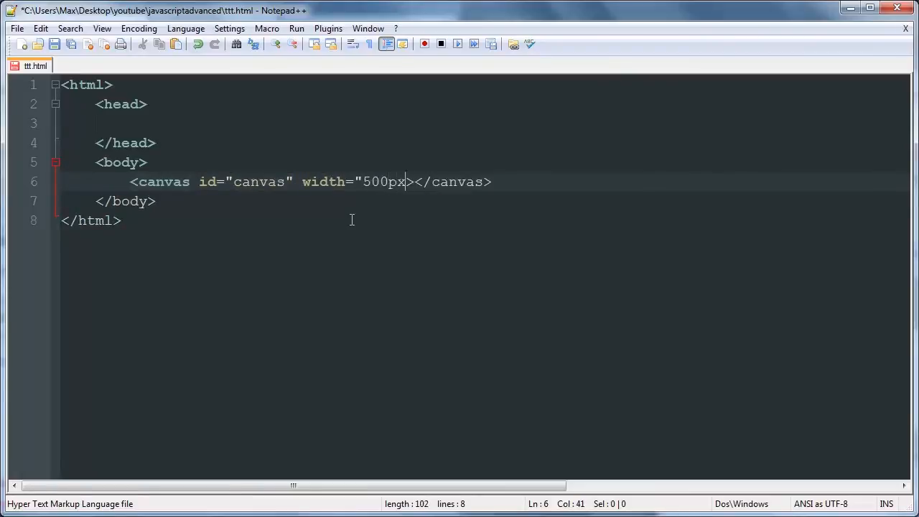
type("height=")
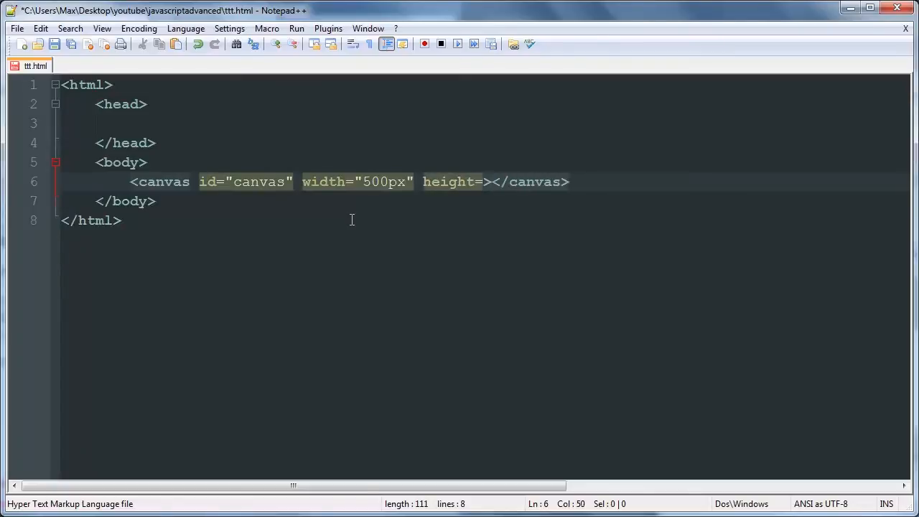
type("\"500px")
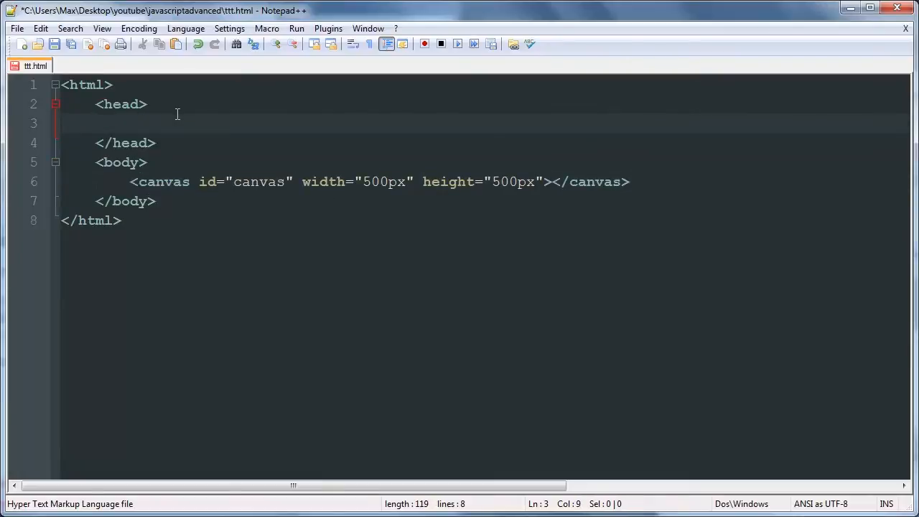
Step: Add the title 'Tic Tac Toe!' and start a script block inside the head
type("<title")
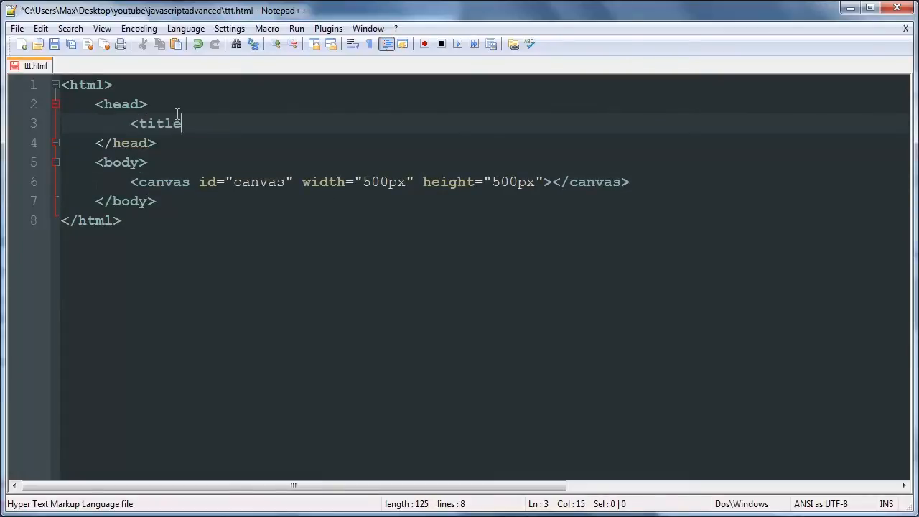
type(">Tic")
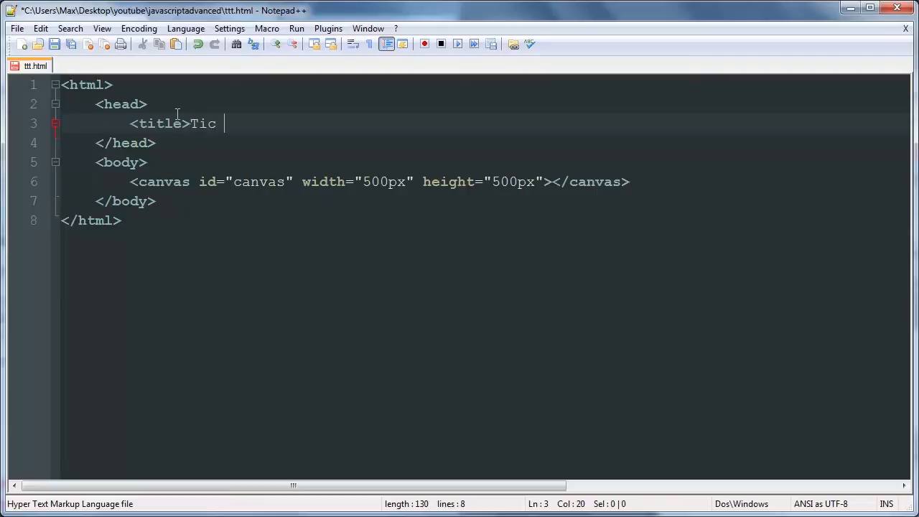
type("TacT")
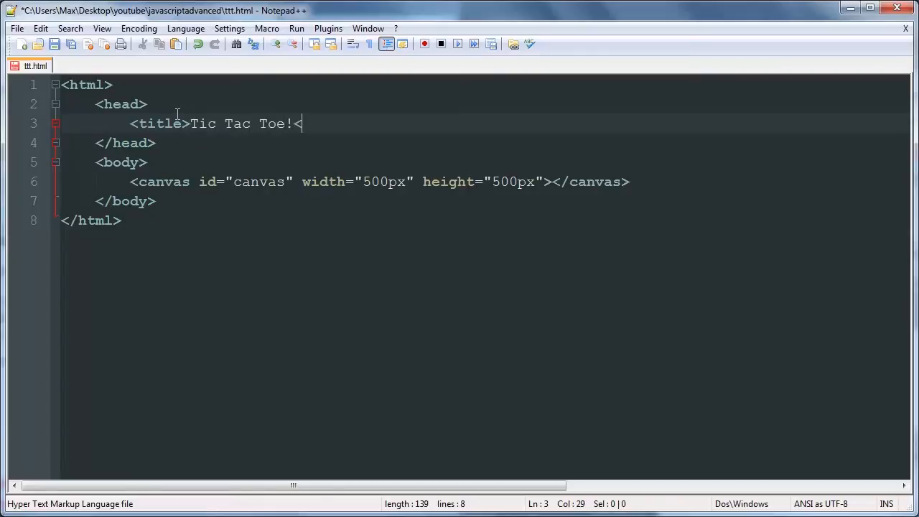
type("/title>")
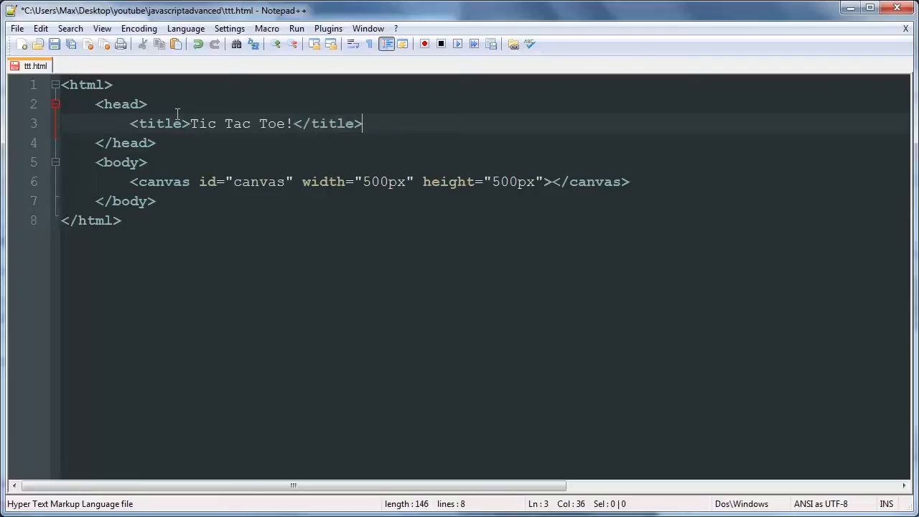
type("<script>")
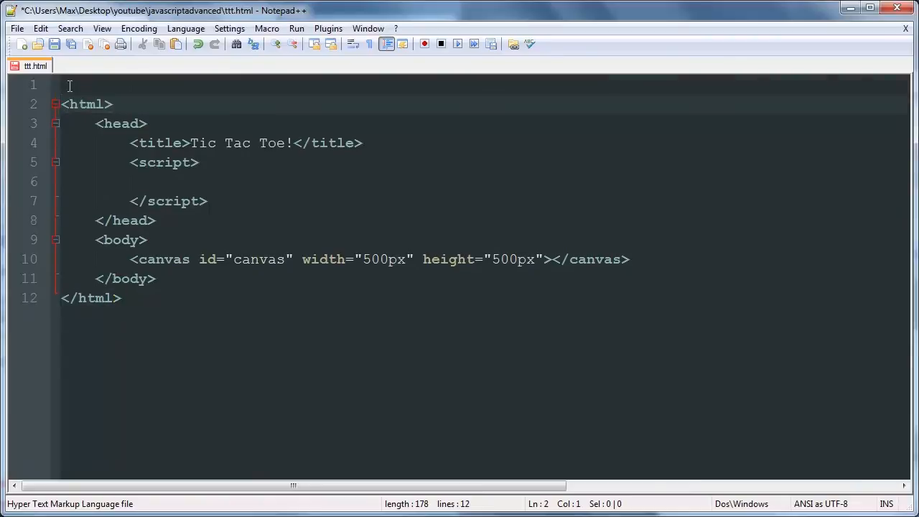
Step: Add a <!DOCTYPE html> declaration and an empty window.onload = function(){} in the script
type("<!DOCT")
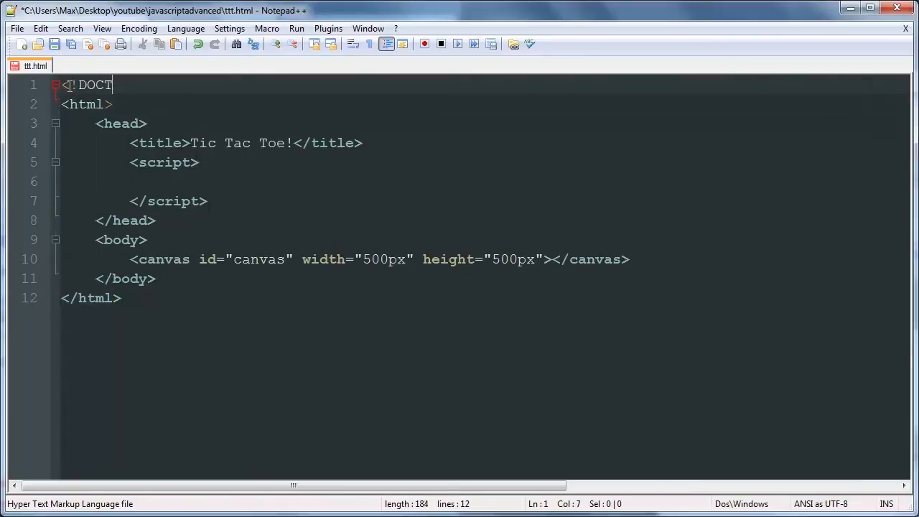
type("YPE html>")
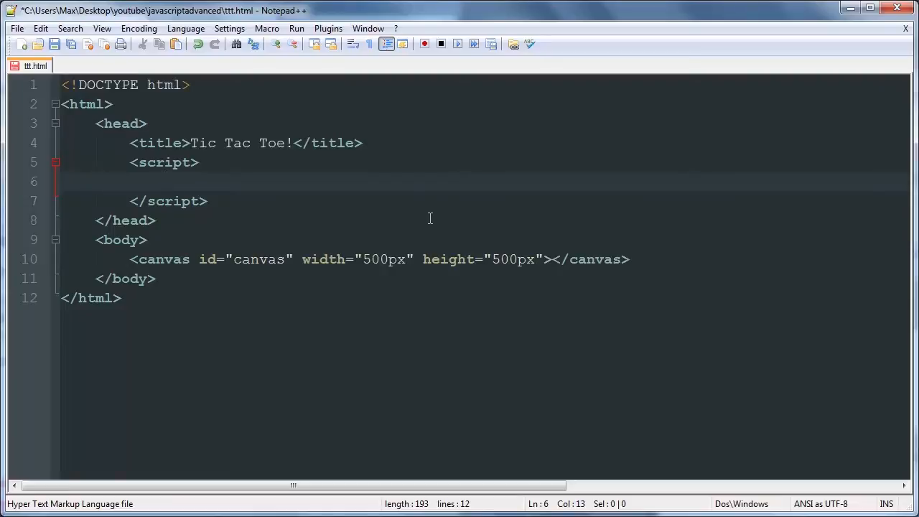
type("wi")
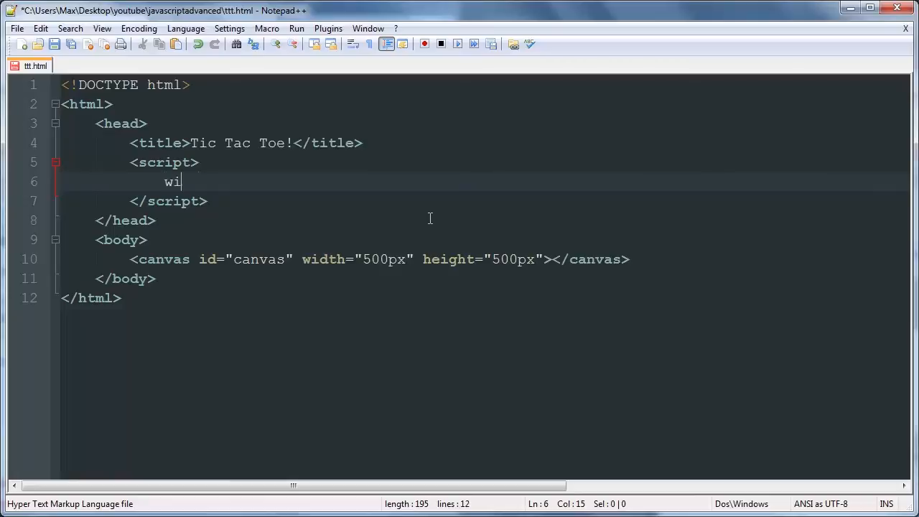
type("nd")
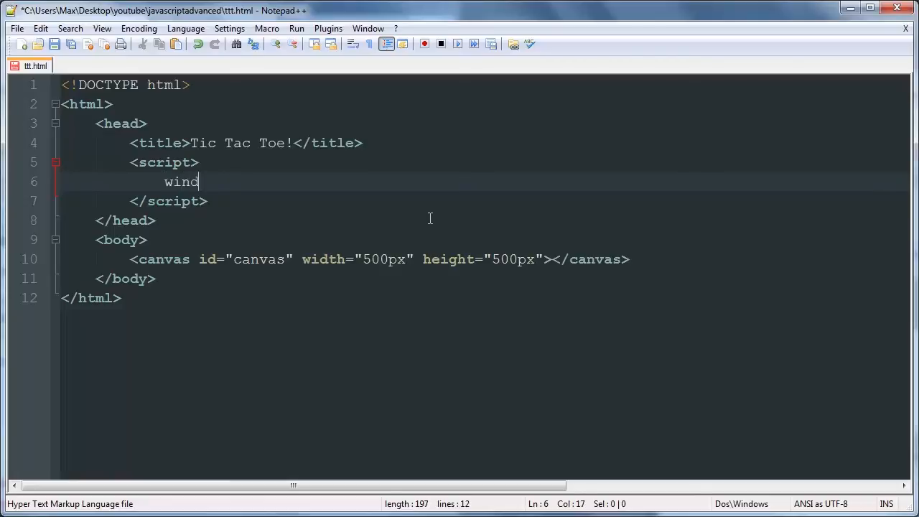
type("ow.onload")
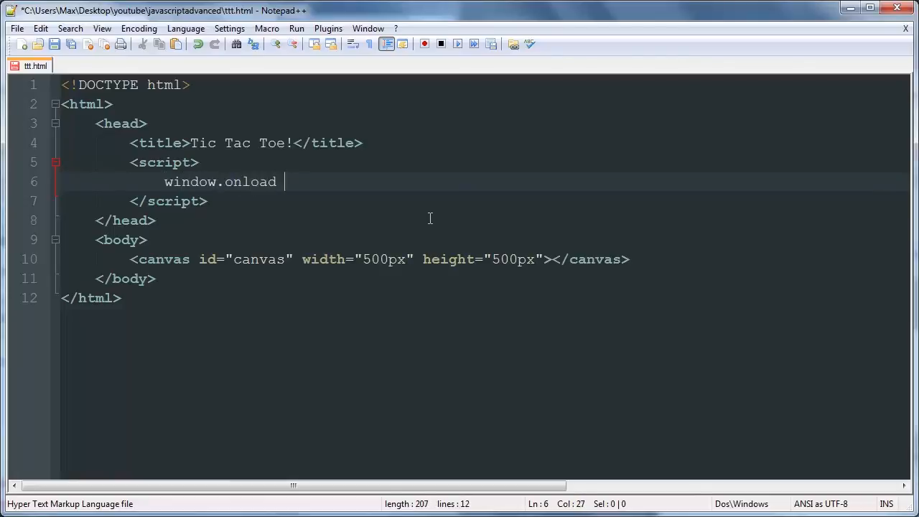
type("= fun")
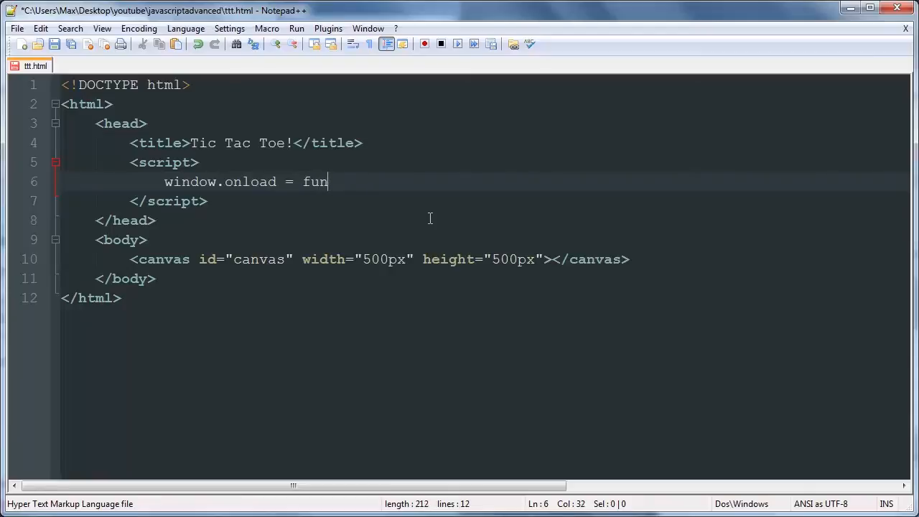
type("ction(){")
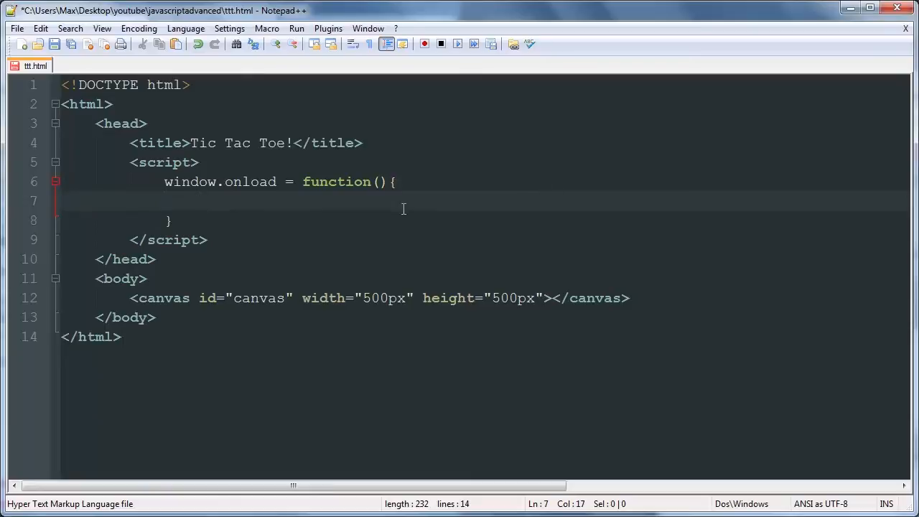
mouse_move(482, 235)
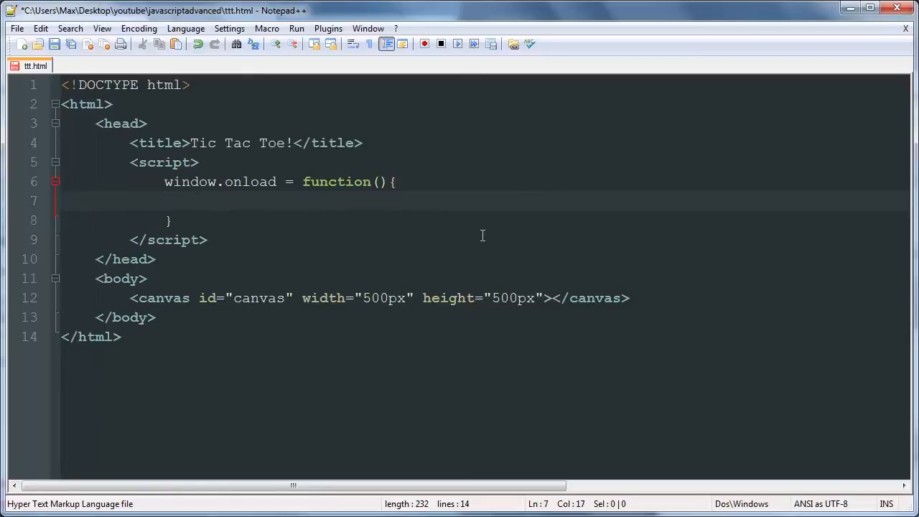
Step: Declare 'var c, canvas;' above window.onload
type("c")
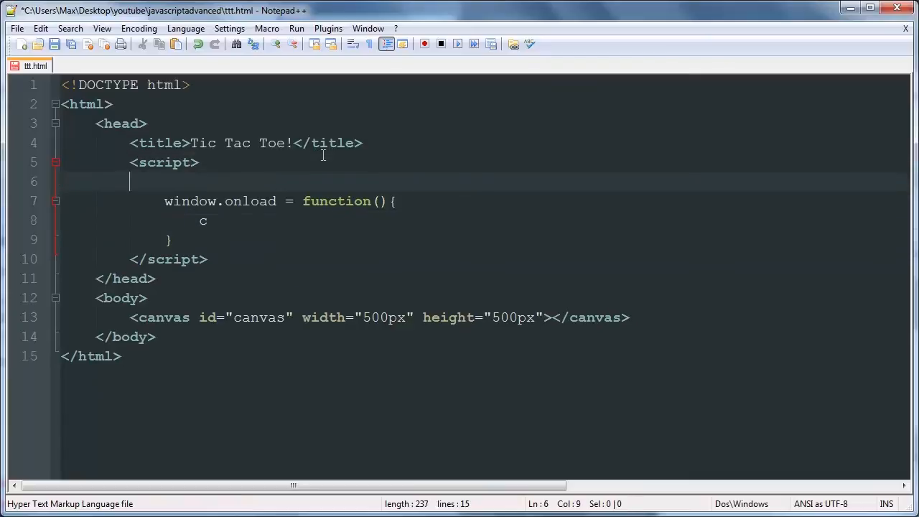
type("var")
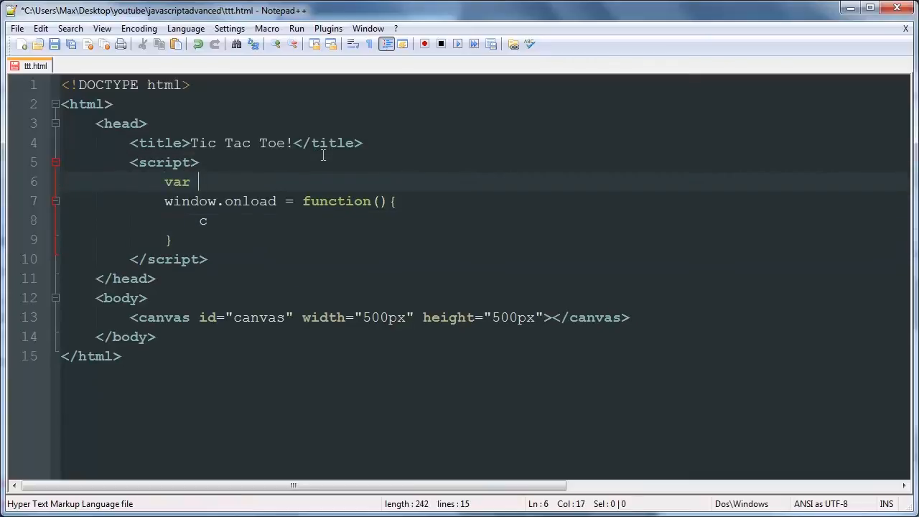
type("c,")
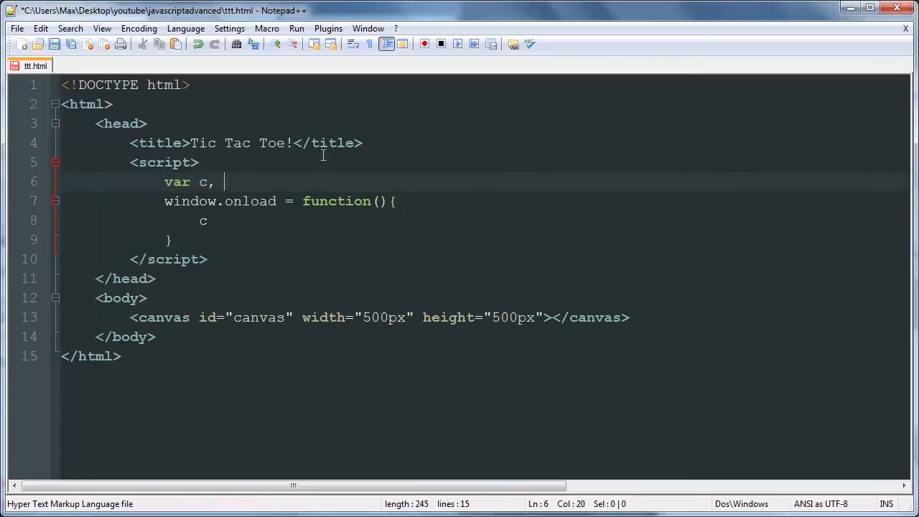
type("canvas;")
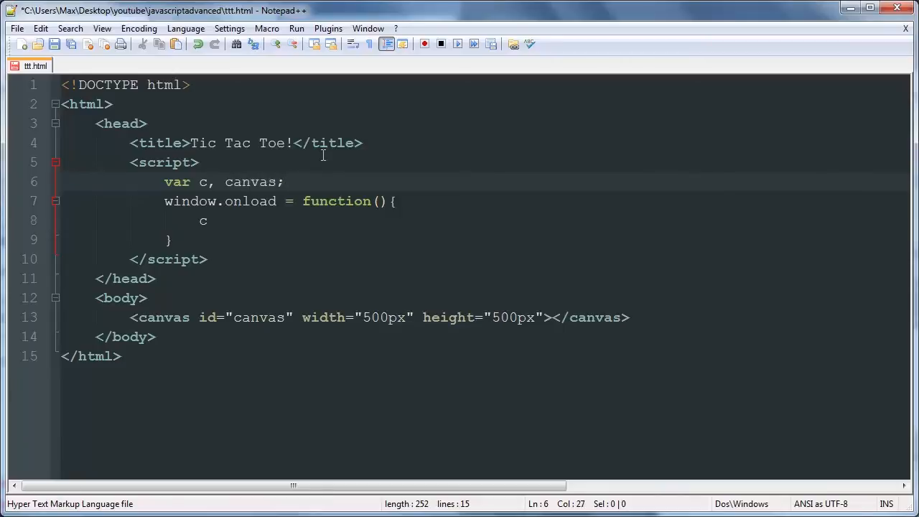
Step: Inside onload, assign canvas = document.getElementById("canvas")
type("v")
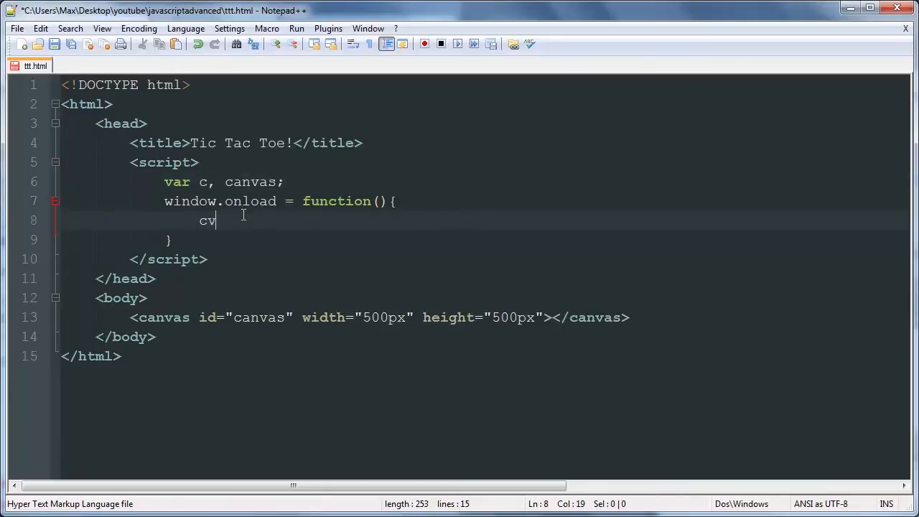
type("anvas =")
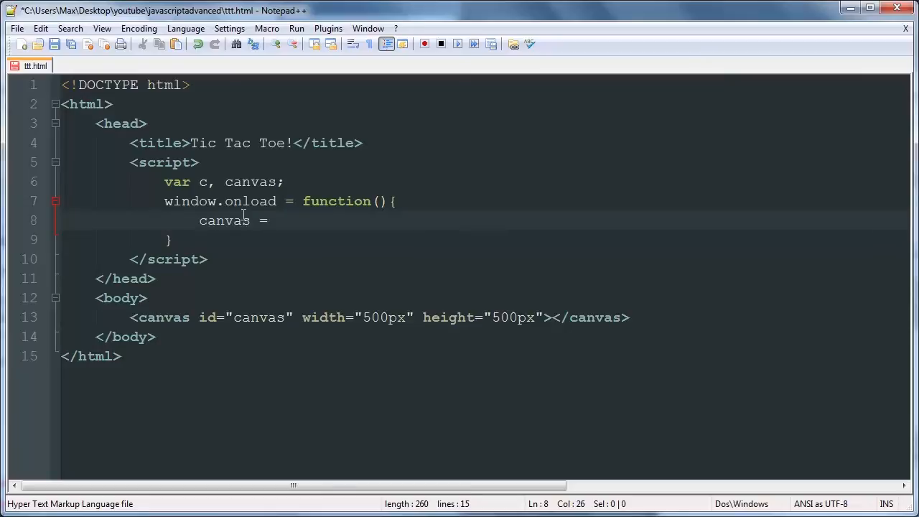
type("document.getElmentB")
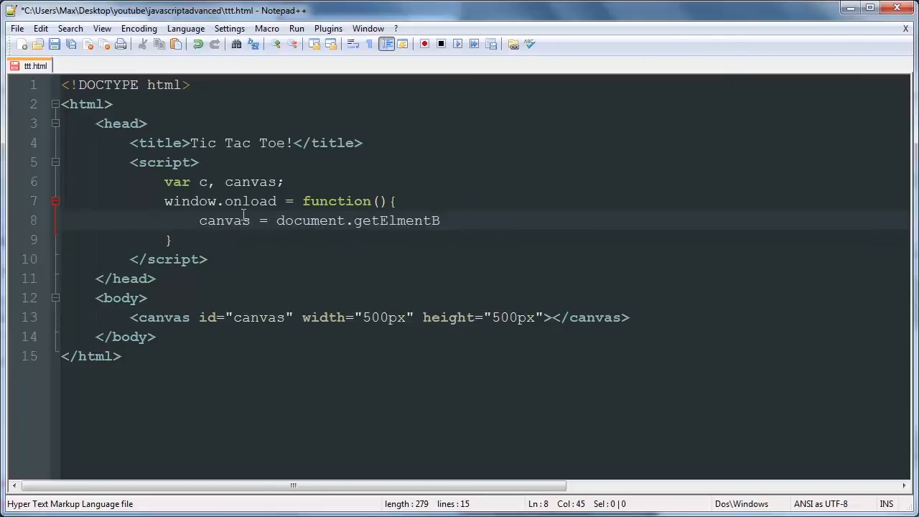
key("BackSpace")
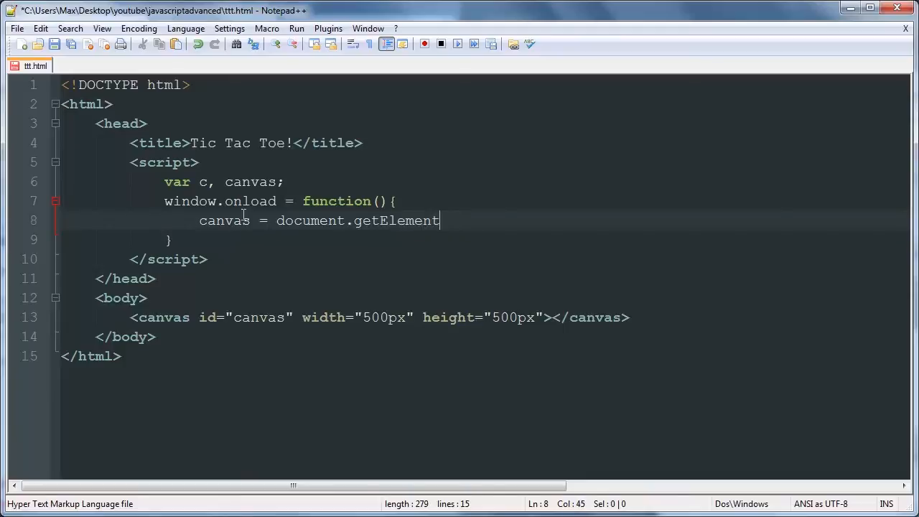
type("ById(\"")
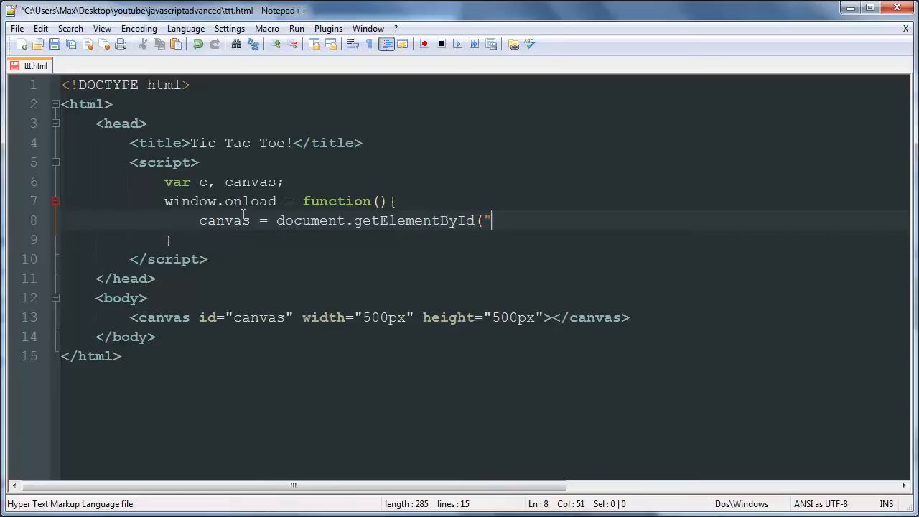
type("canvas\");")
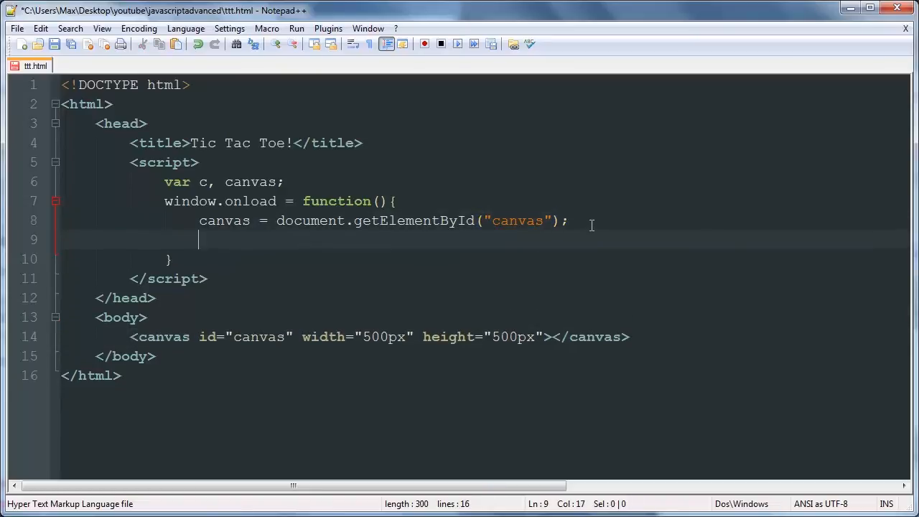
Step: Assign c = canvas.getContext("2d"); inside onload and save the file
type("c =")
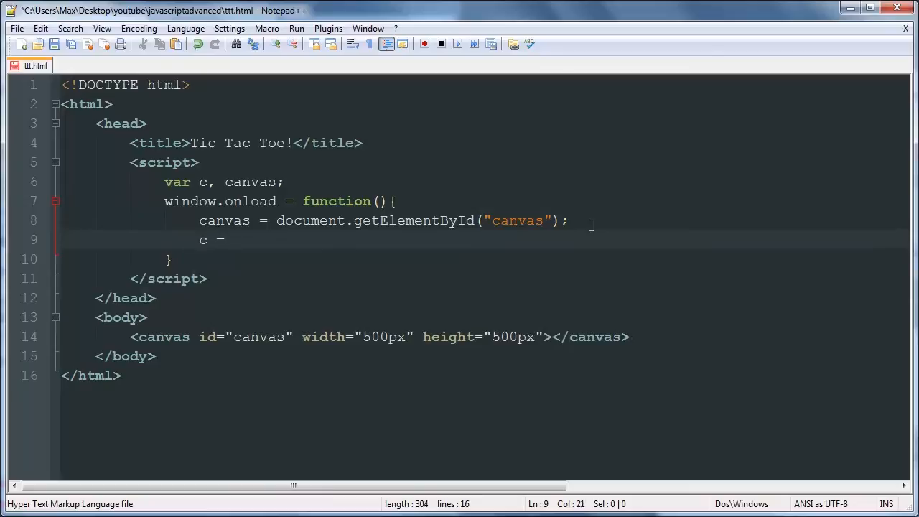
type("canvas.getE")
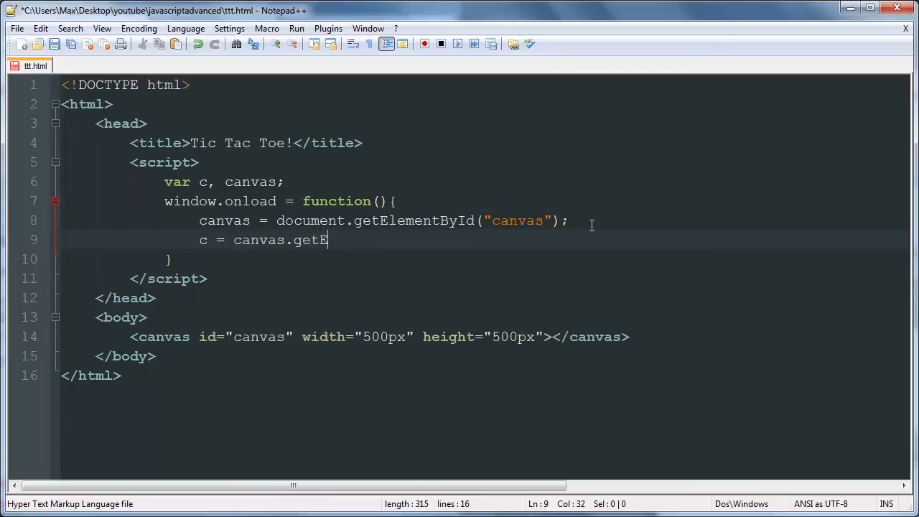
type("Context")
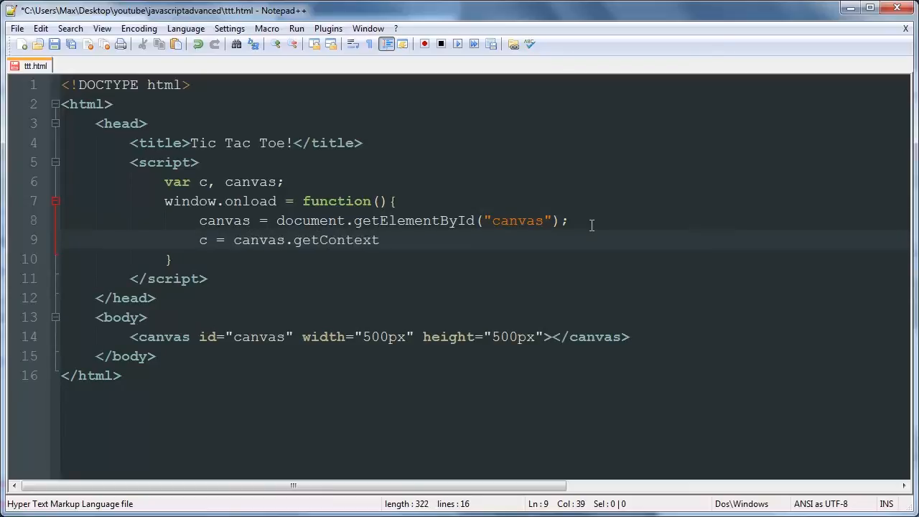
type("(\"2d\")")
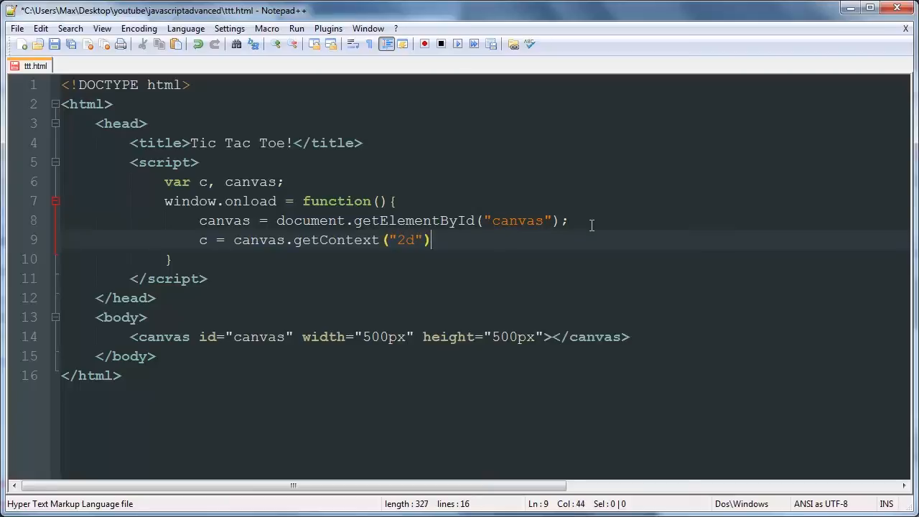
type(";")
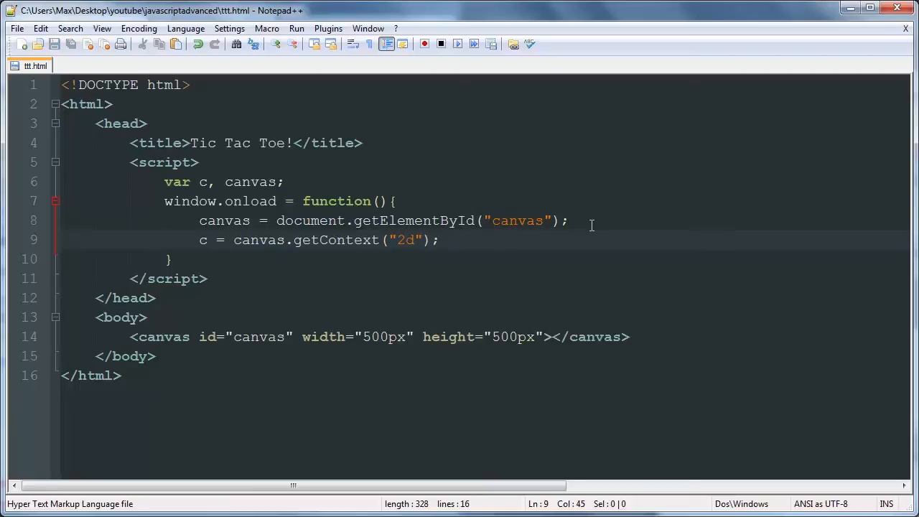
mouse_move(526, 250)
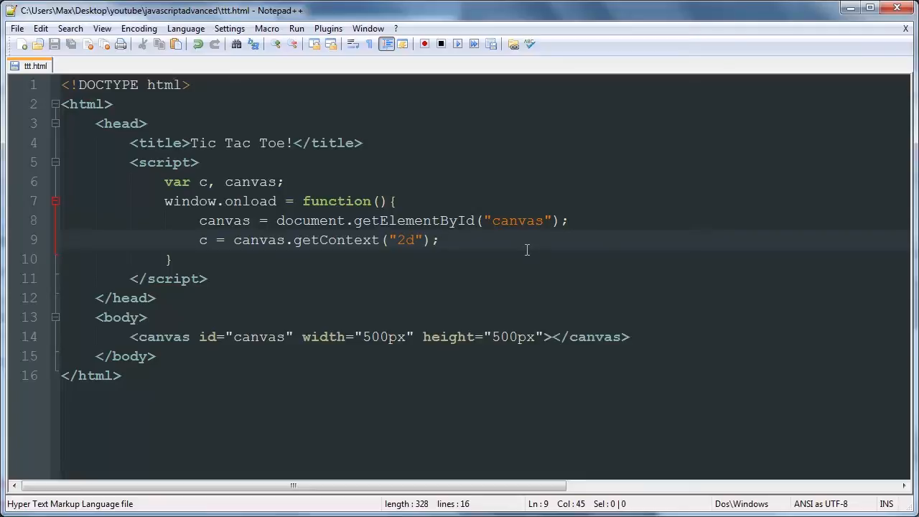
Step: Call draw(); at the end of onload, define an empty function draw(){} after it, and save
type("dar")
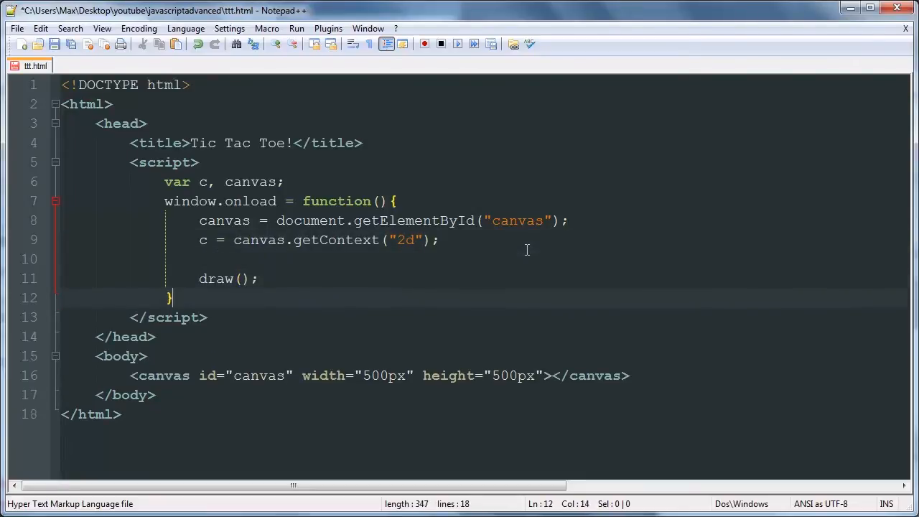
type("function draw")
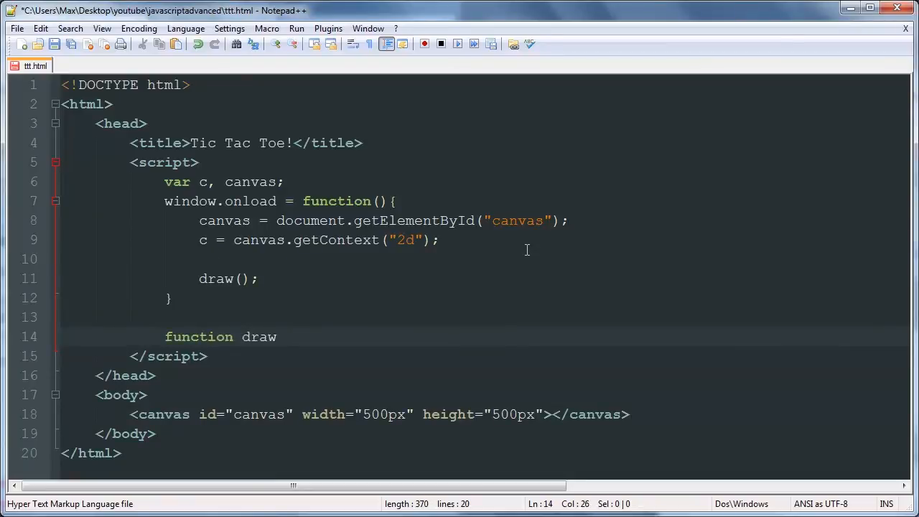
type("();")
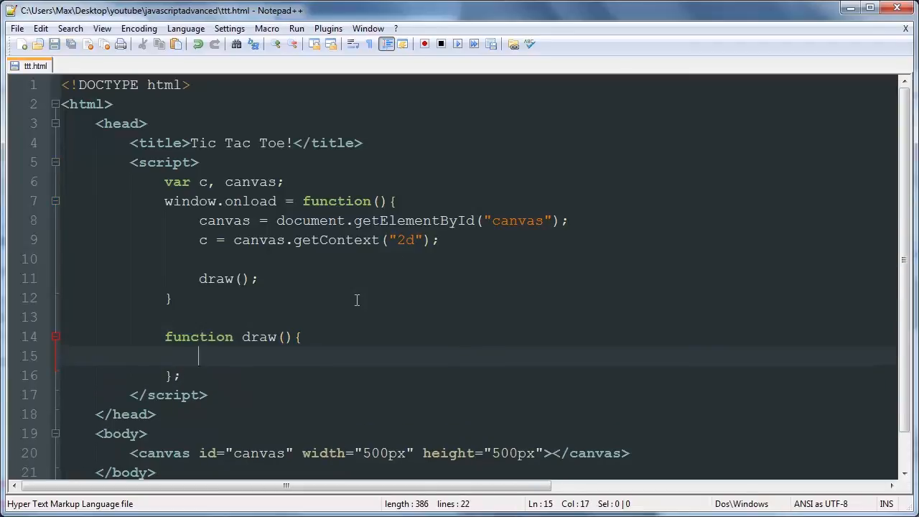
scroll("down", 3)
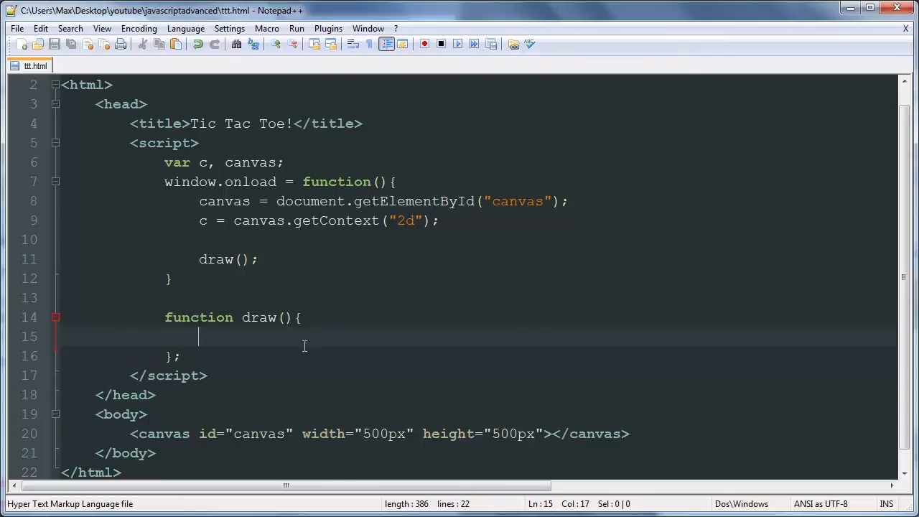
mouse_move(335, 299)
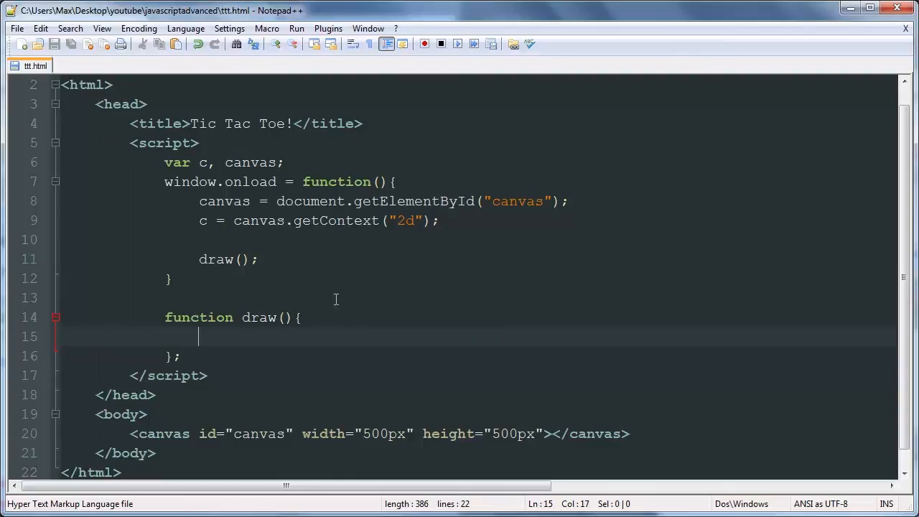
mouse_move(387, 368)
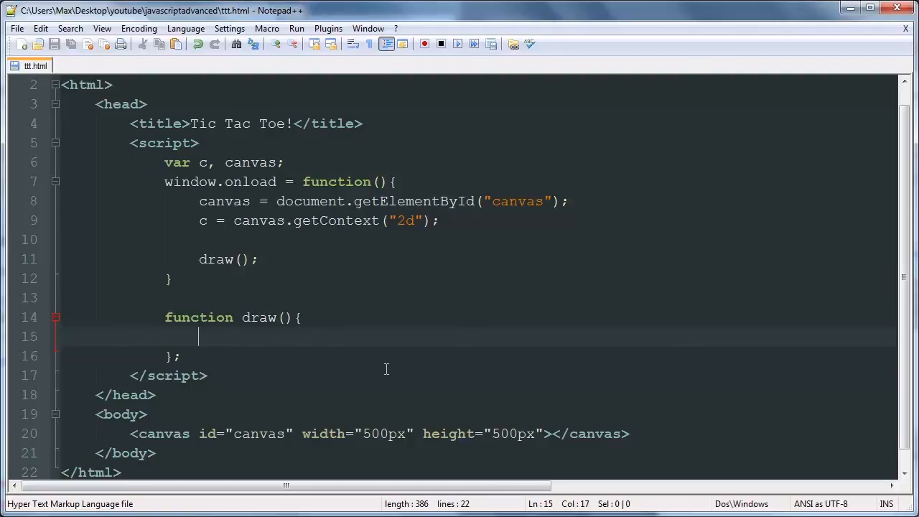